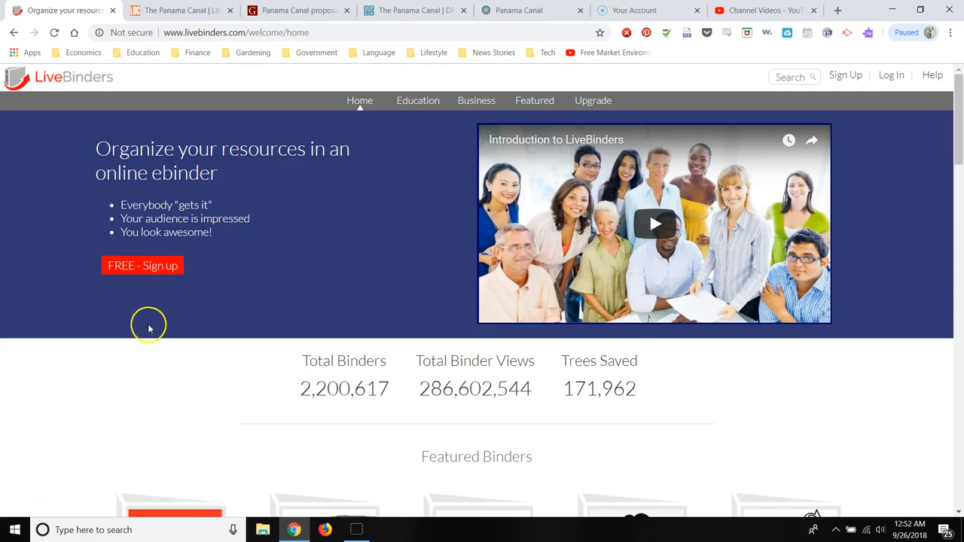
mouse_move(150, 324)
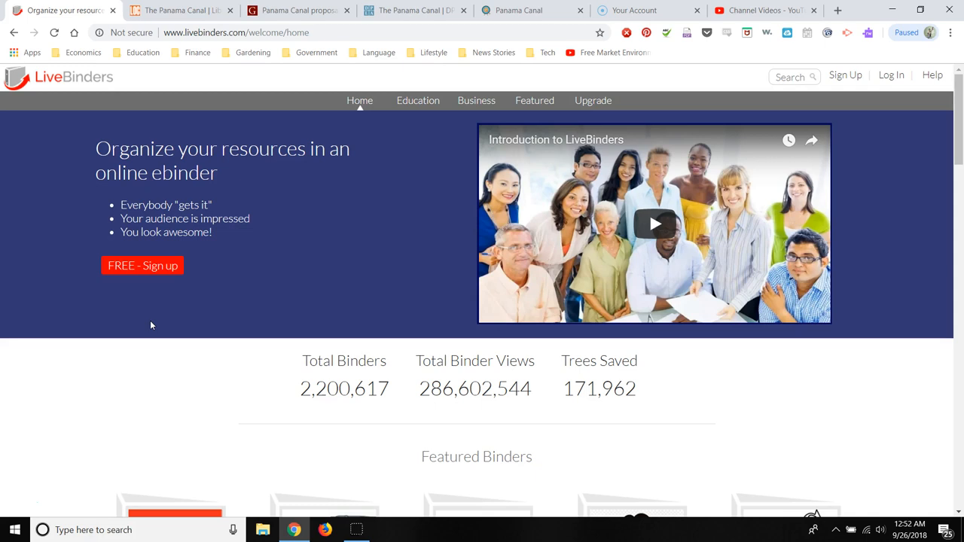
mouse_move(290, 212)
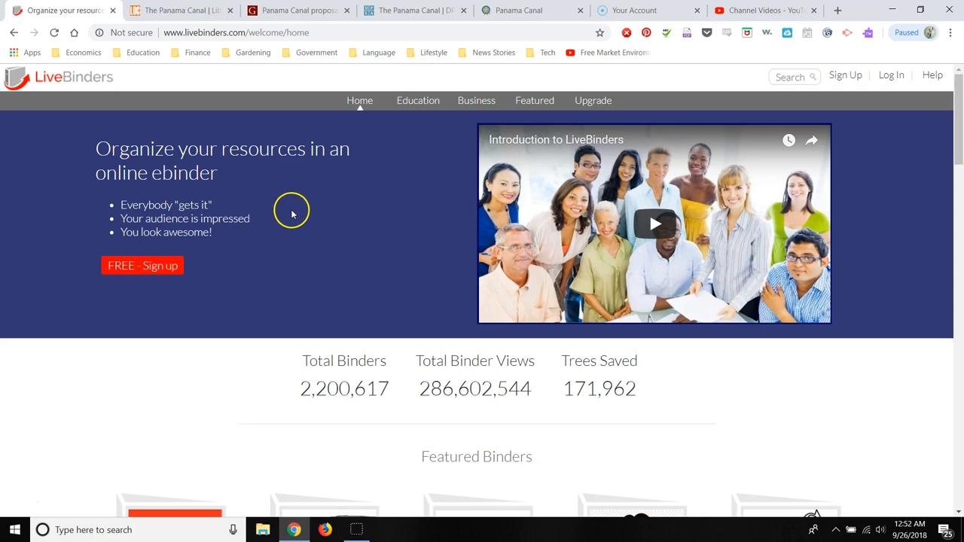
mouse_move(299, 206)
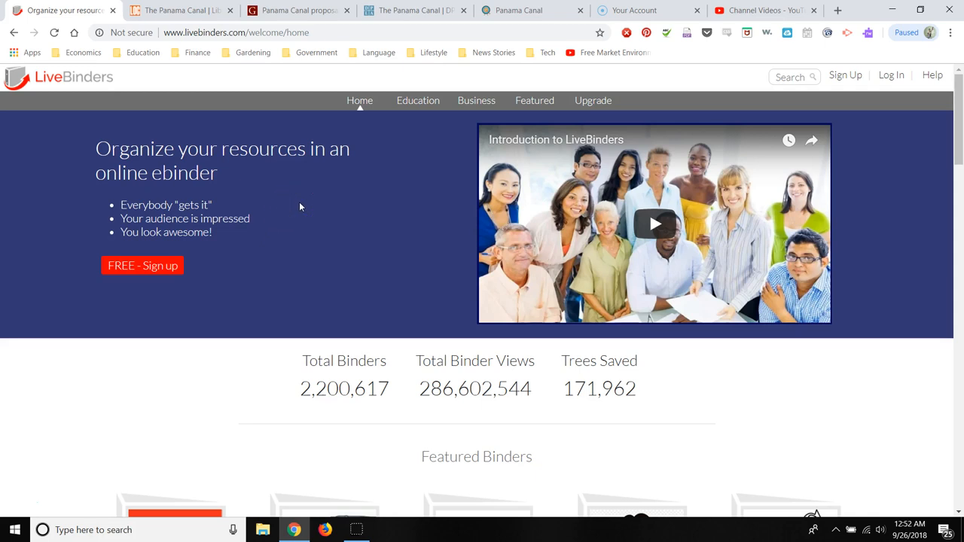
mouse_move(417, 100)
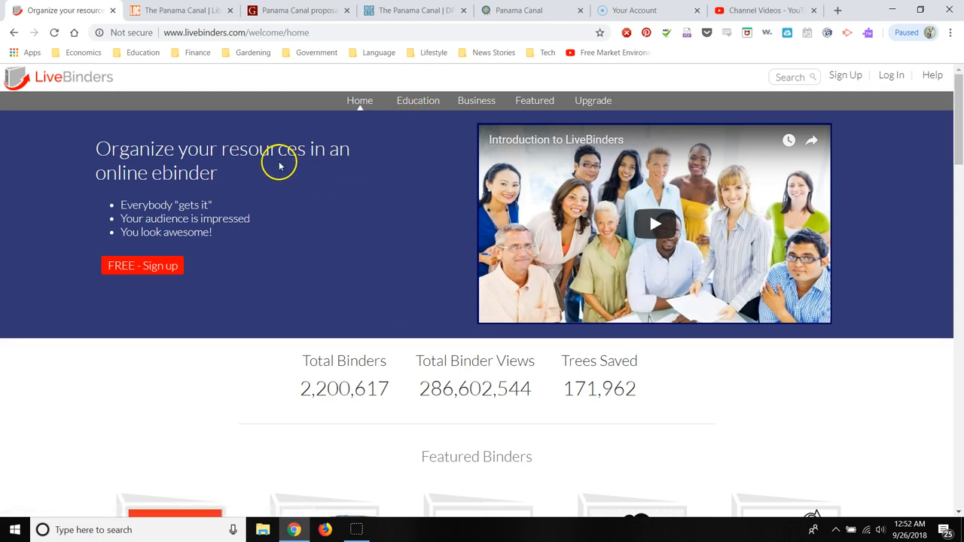
mouse_move(365, 105)
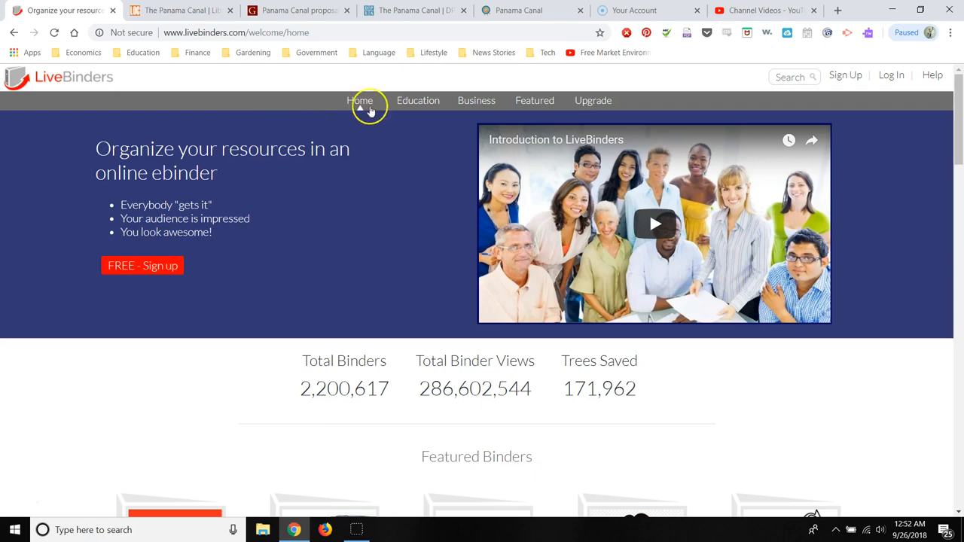
Browse the Education page's uses of LiveBinders, down to the Professional Development section.
click(417, 100)
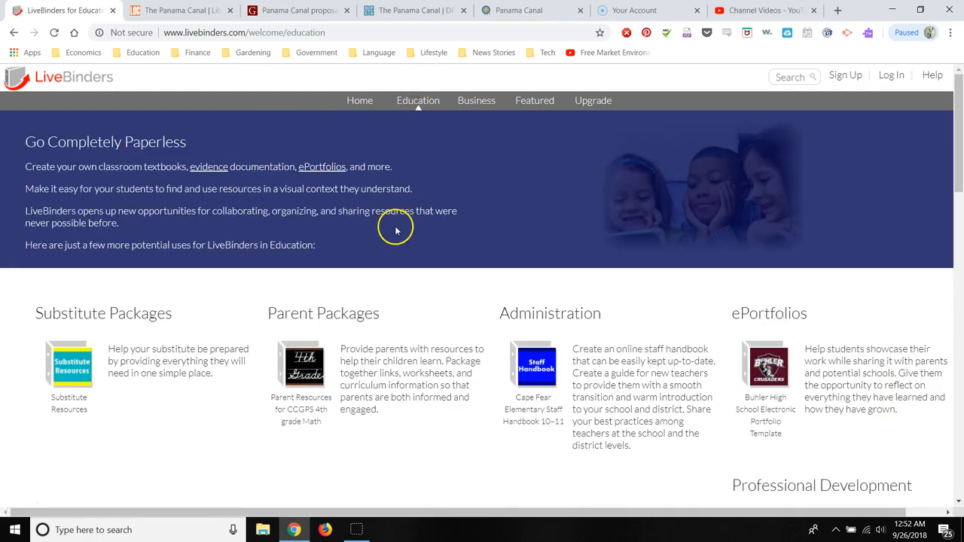
scroll(down, 3)
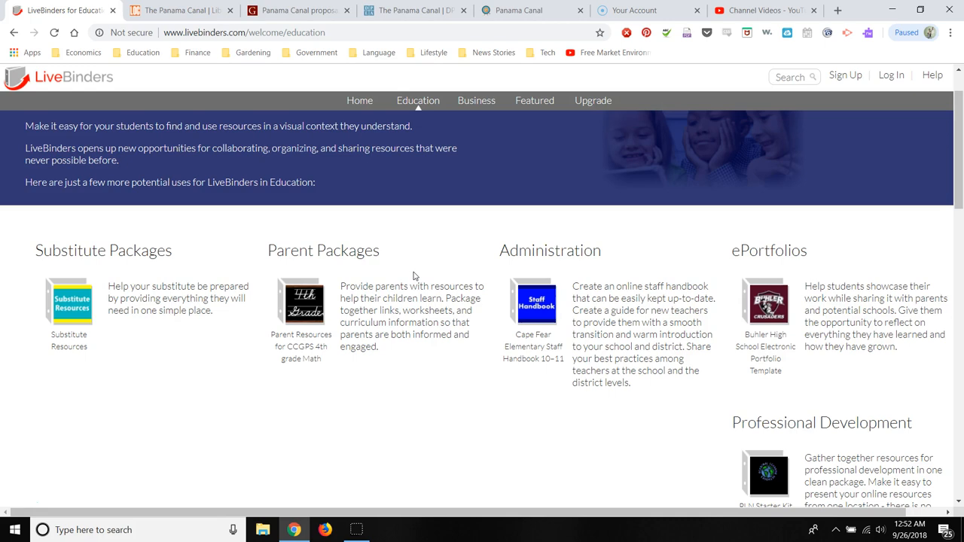
scroll(down, 3)
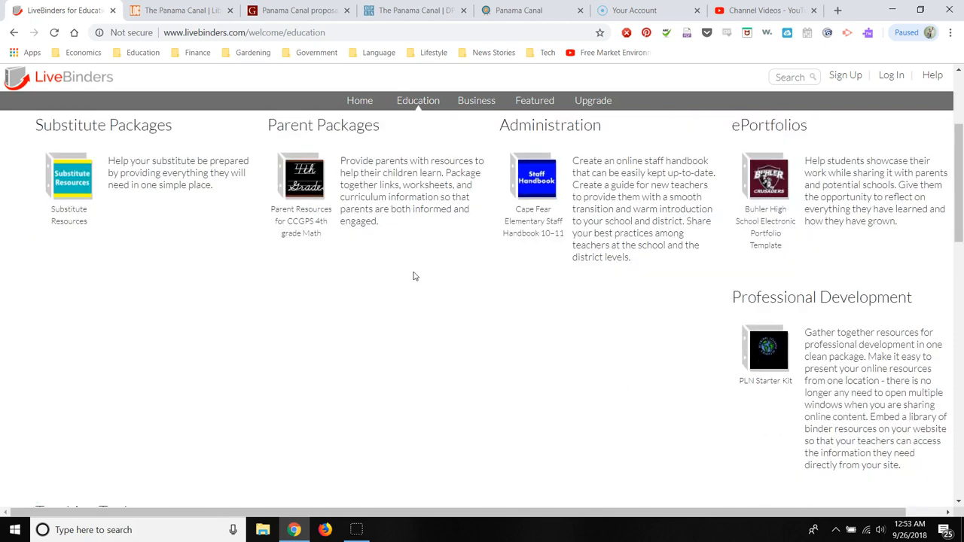
scroll(down, 3)
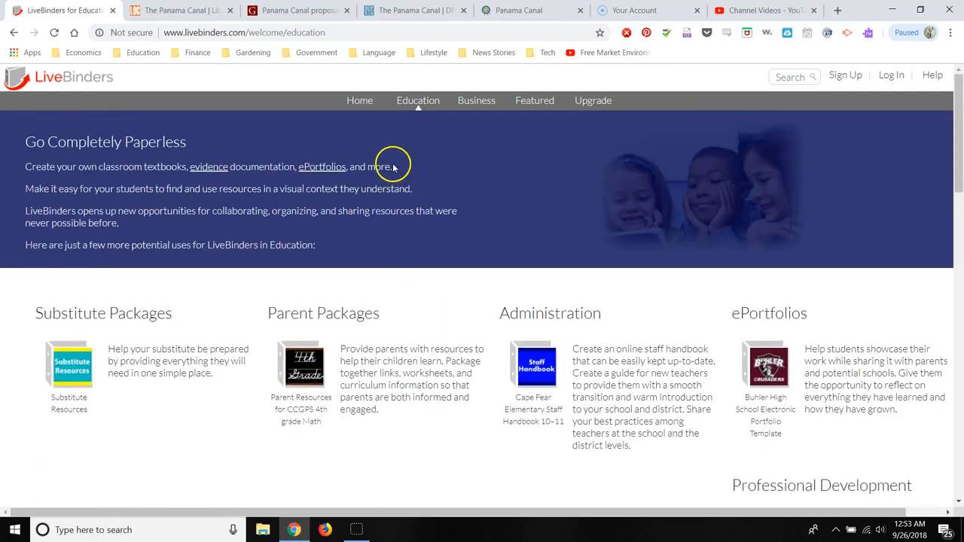
mouse_move(360, 100)
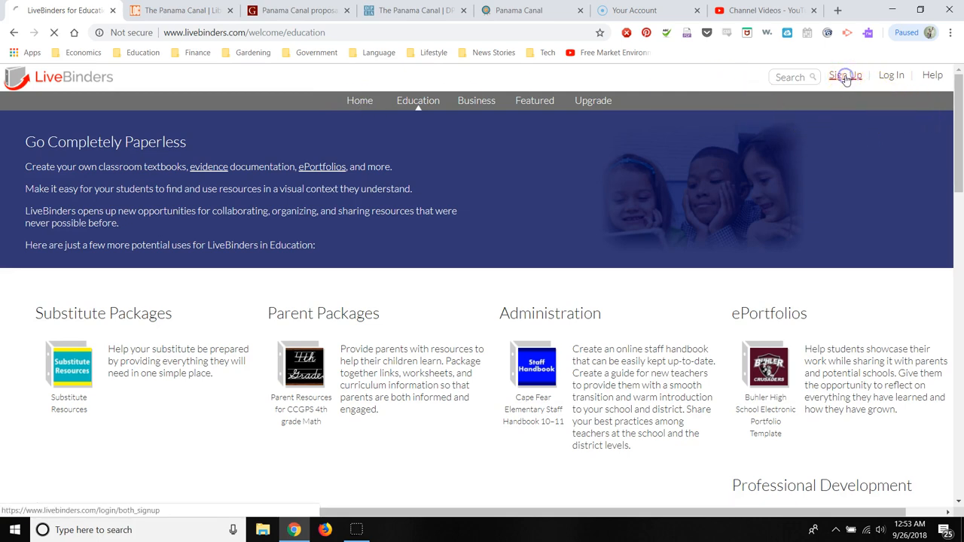
Sign in through the Google account so the shelf shows the two existing binders.
click(844, 74)
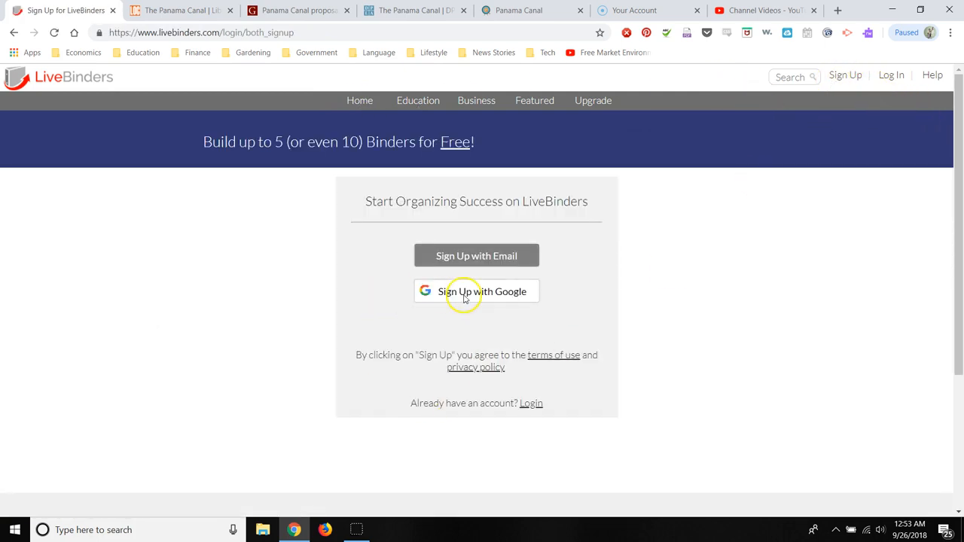
click(476, 291)
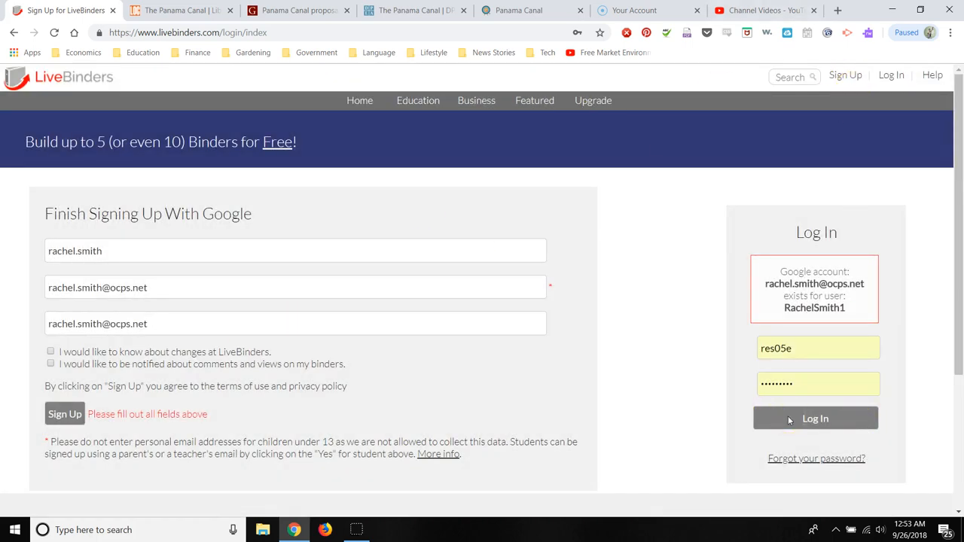
click(815, 418)
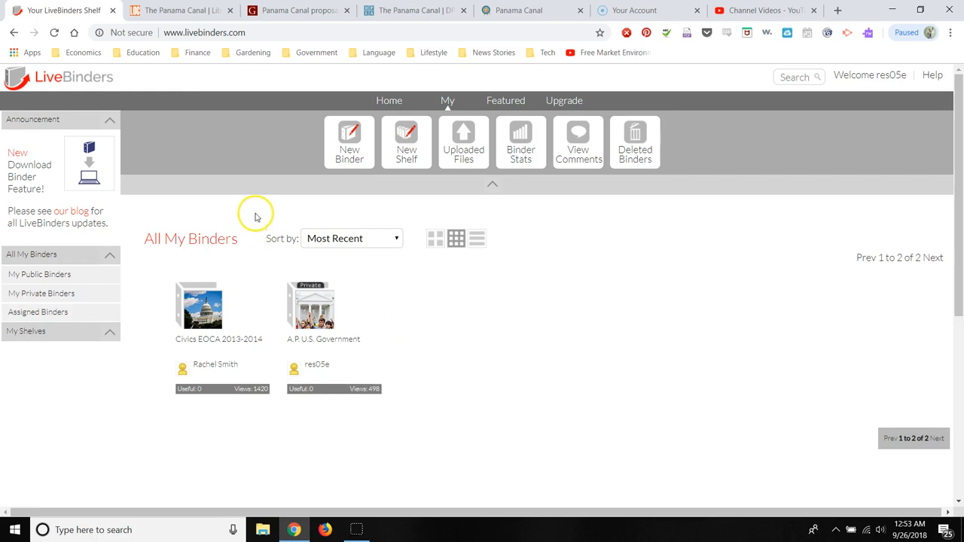
mouse_move(349, 143)
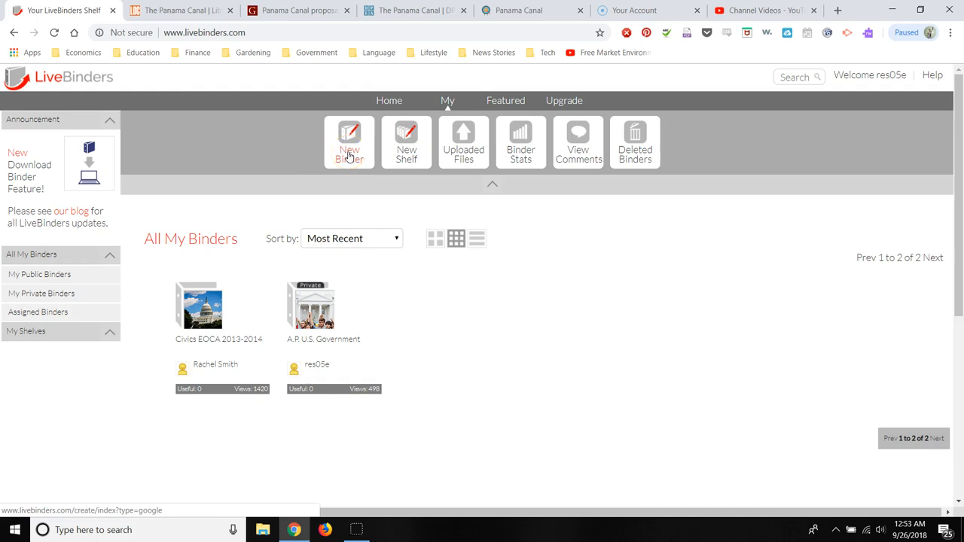
Start a new binder named 'Panama Canal Document Set' with a description of the documents.
click(348, 143)
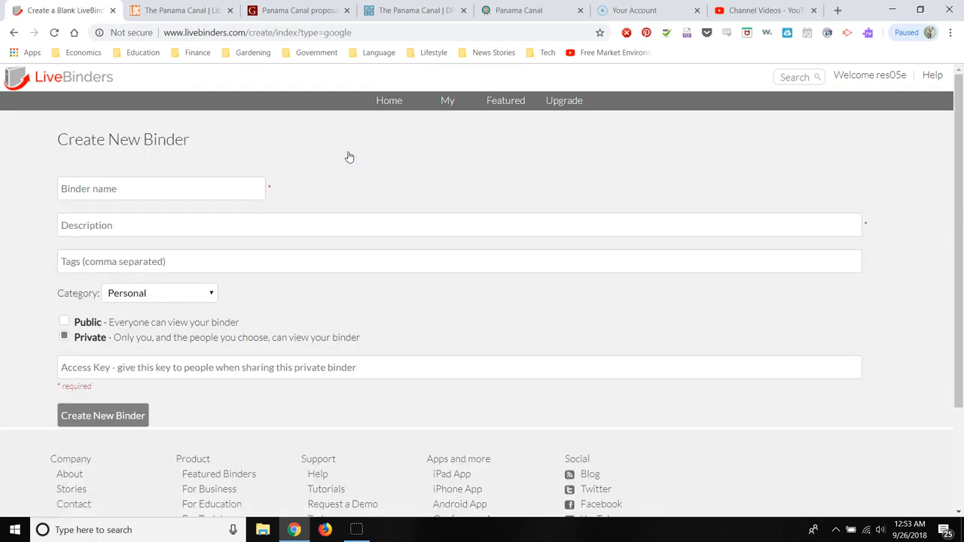
mouse_move(236, 351)
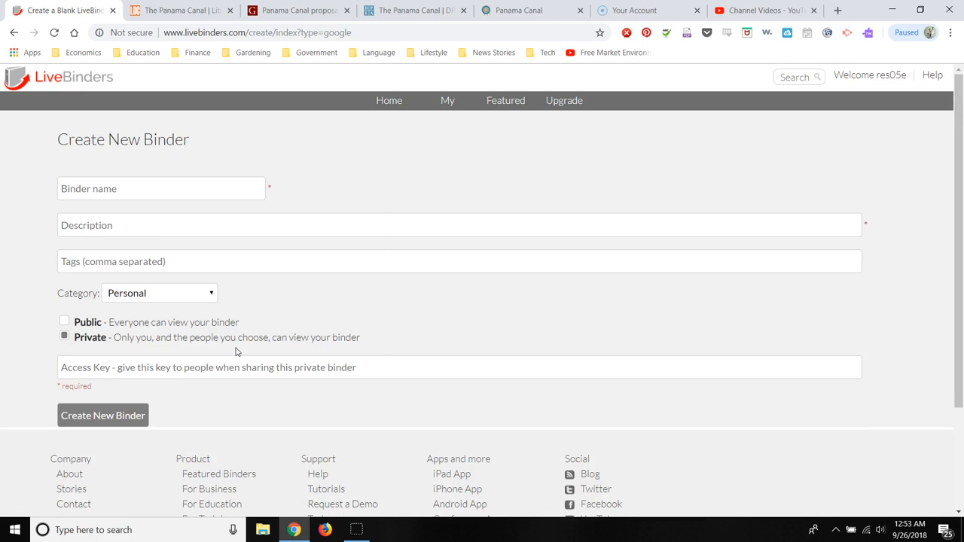
mouse_move(241, 306)
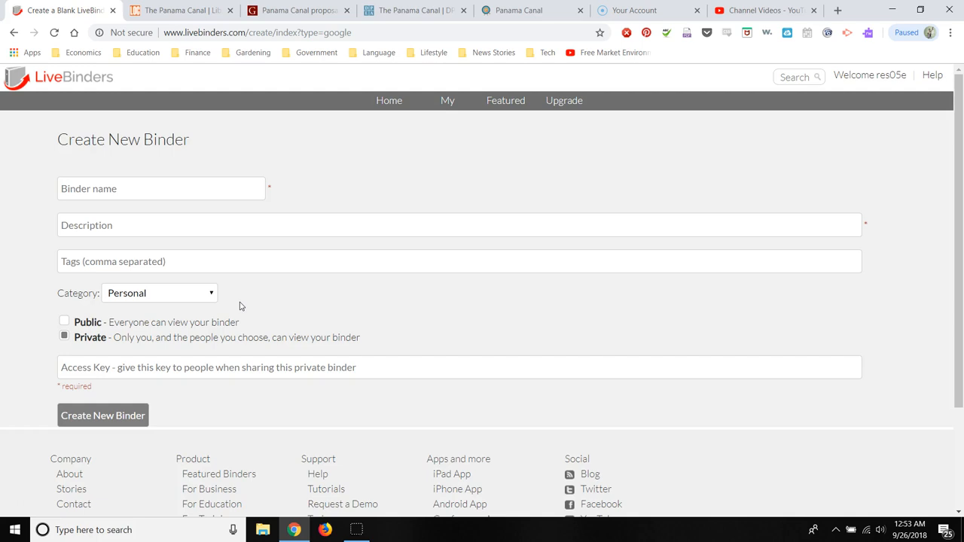
click(161, 188)
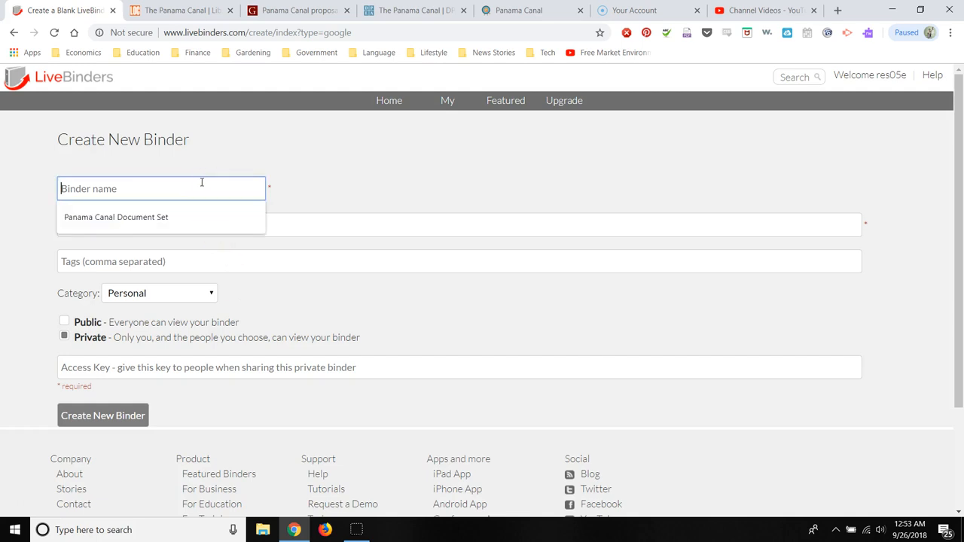
click(116, 217)
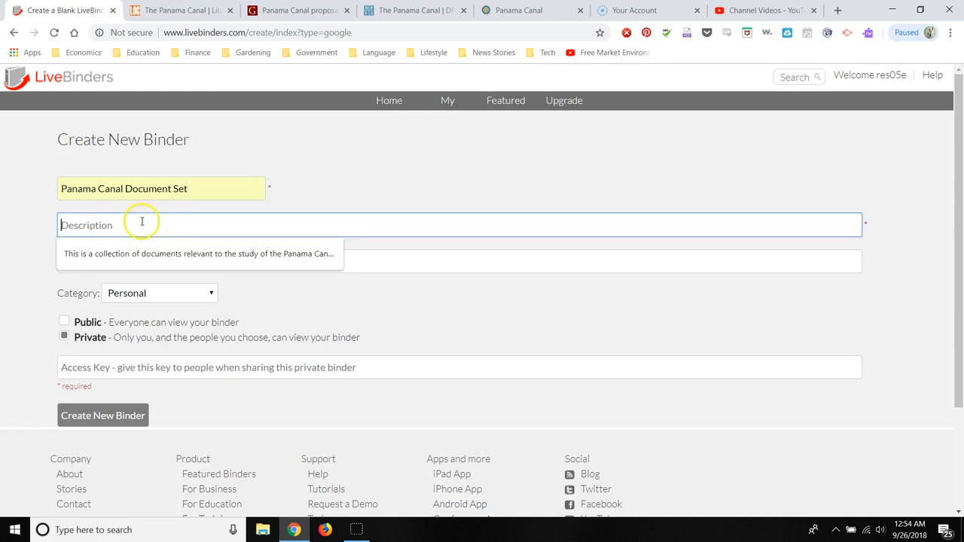
click(198, 253)
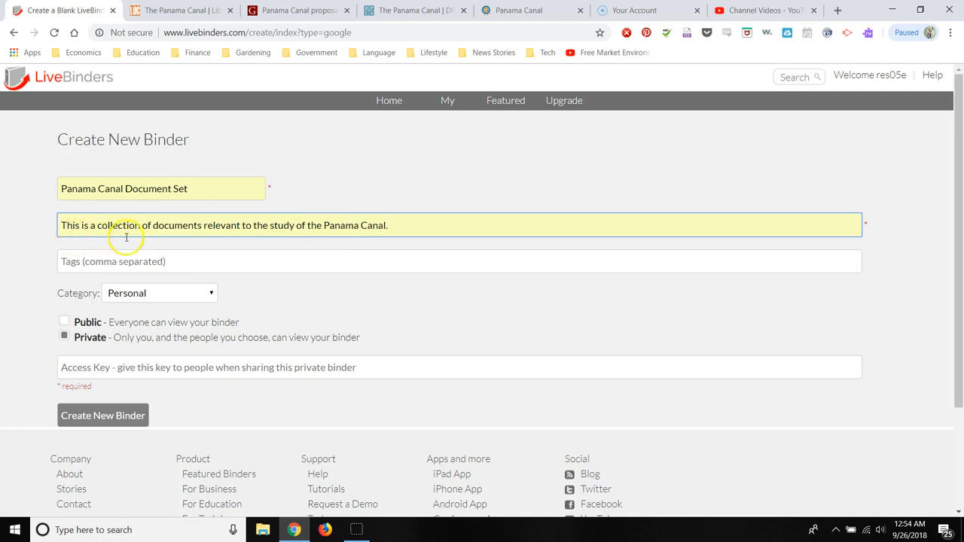
mouse_move(187, 287)
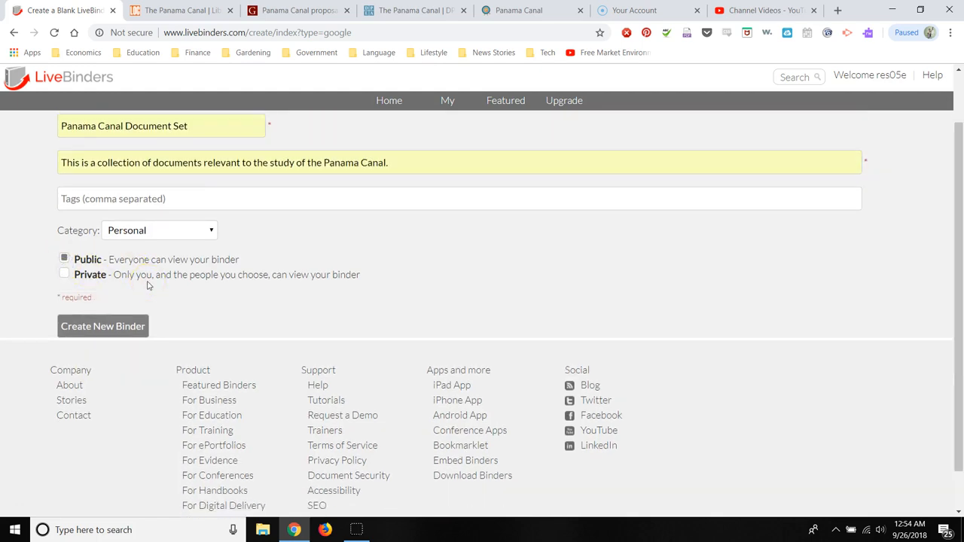
click(64, 274)
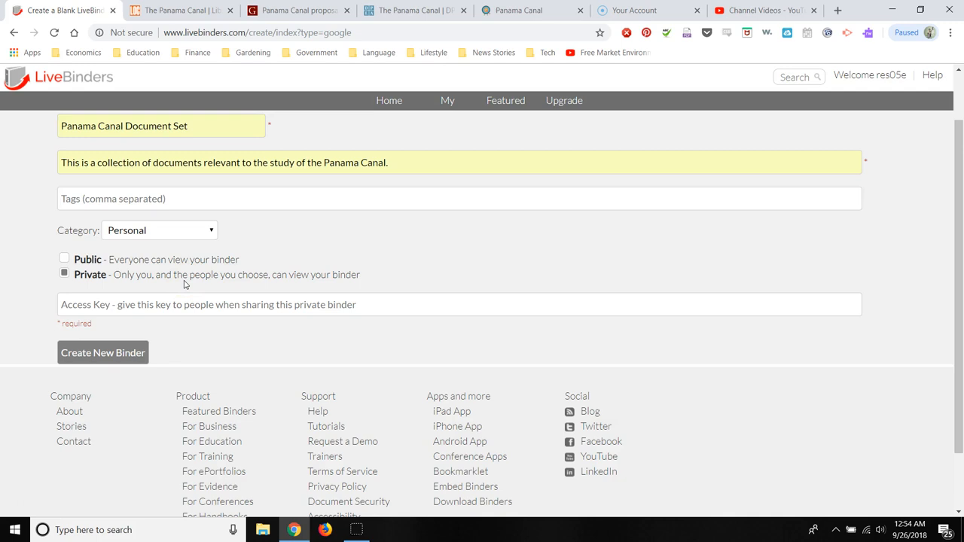
click(301, 304)
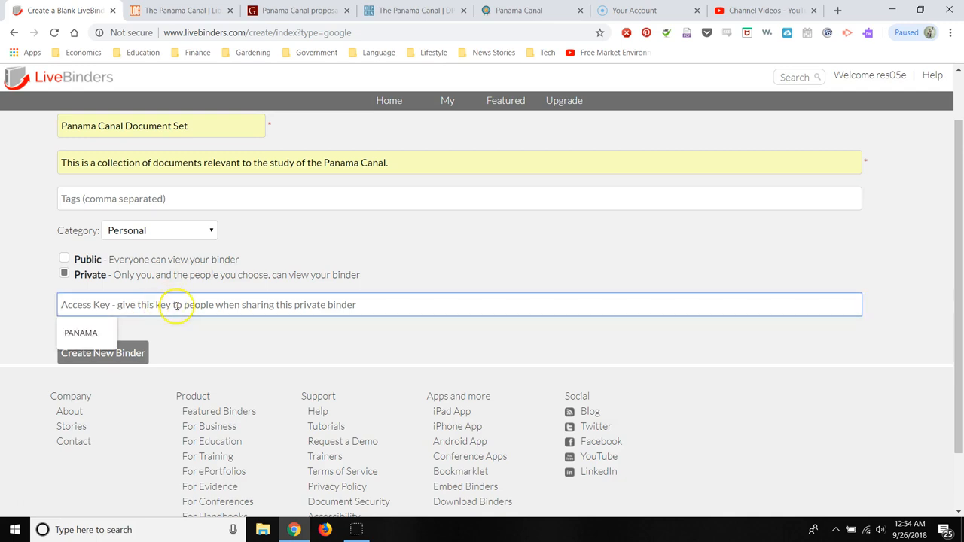
text(PANAMA)
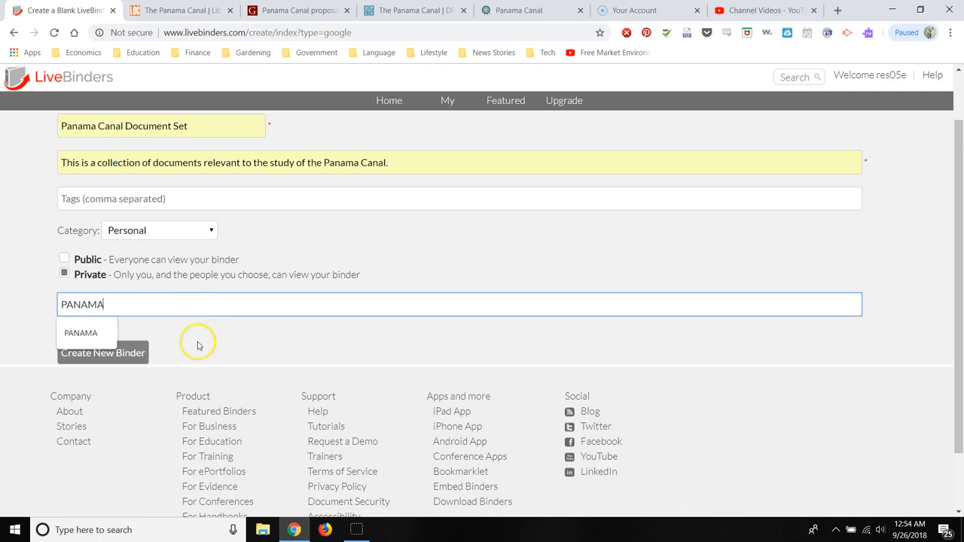
click(102, 352)
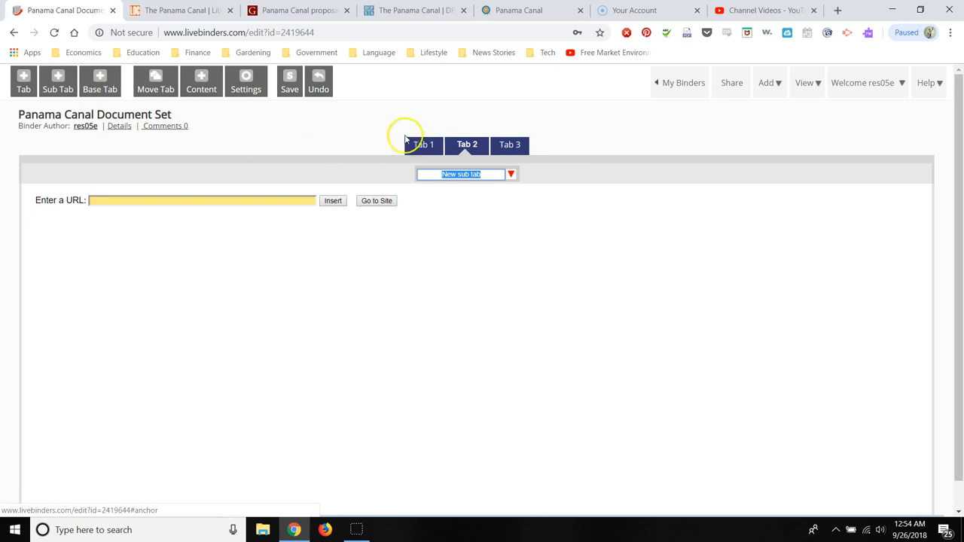
Delete the empty sub tab under Tab 2 and confirm the deletion.
click(511, 174)
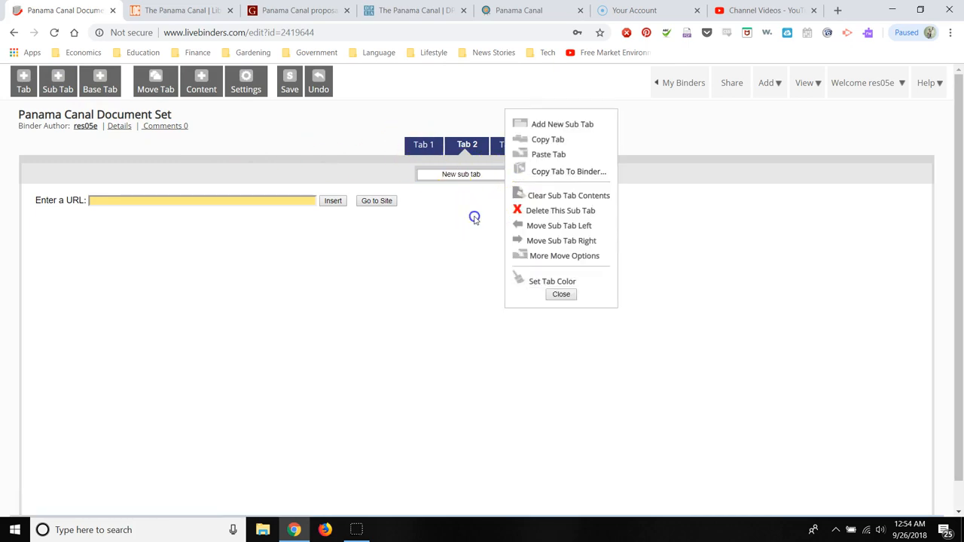
click(560, 294)
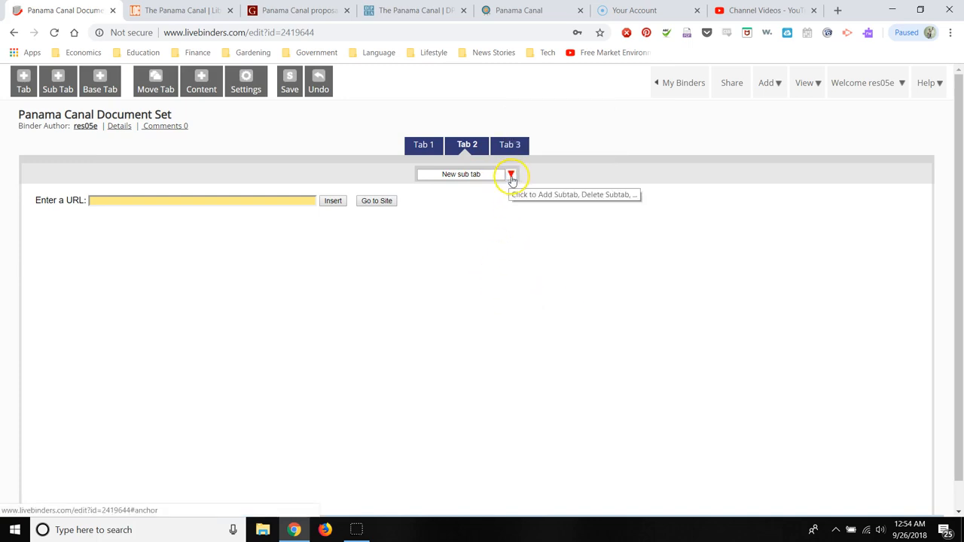
click(511, 174)
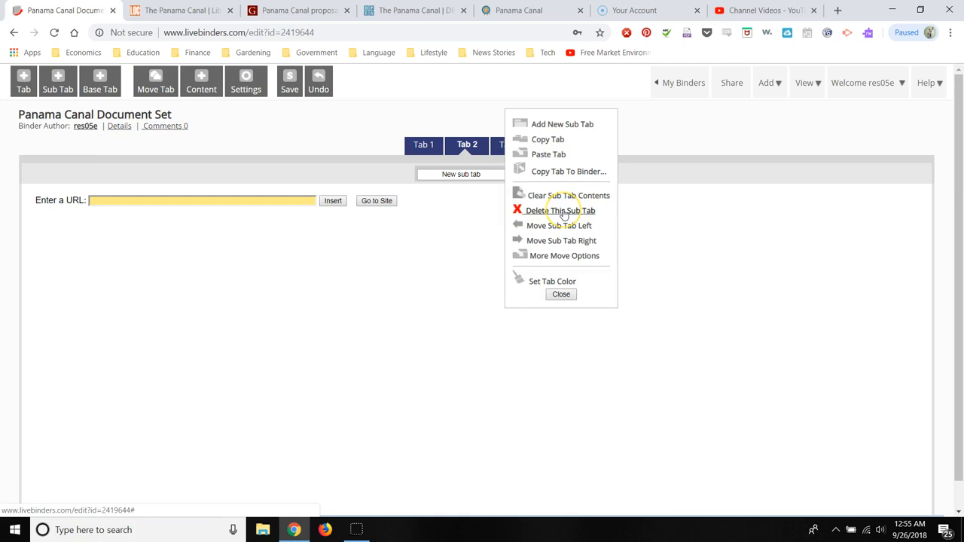
click(559, 210)
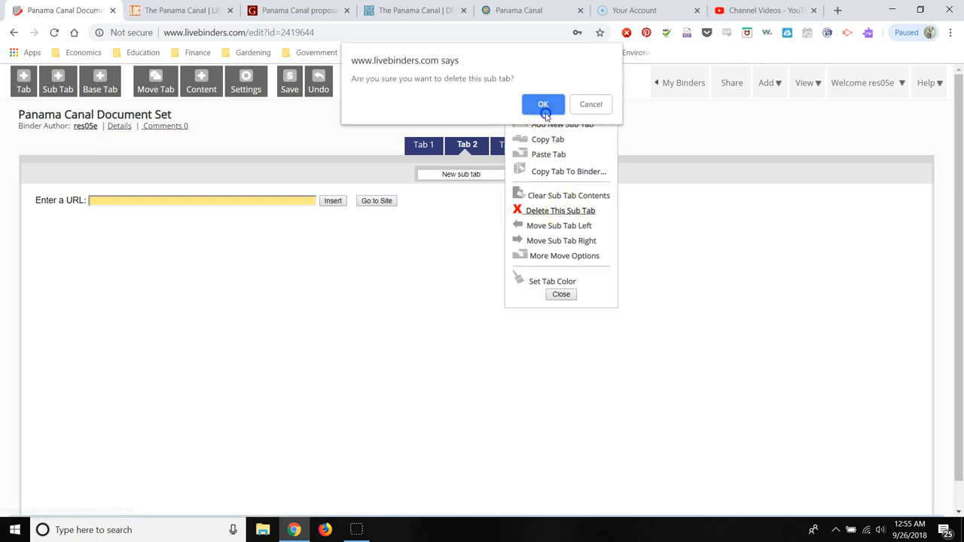
click(543, 104)
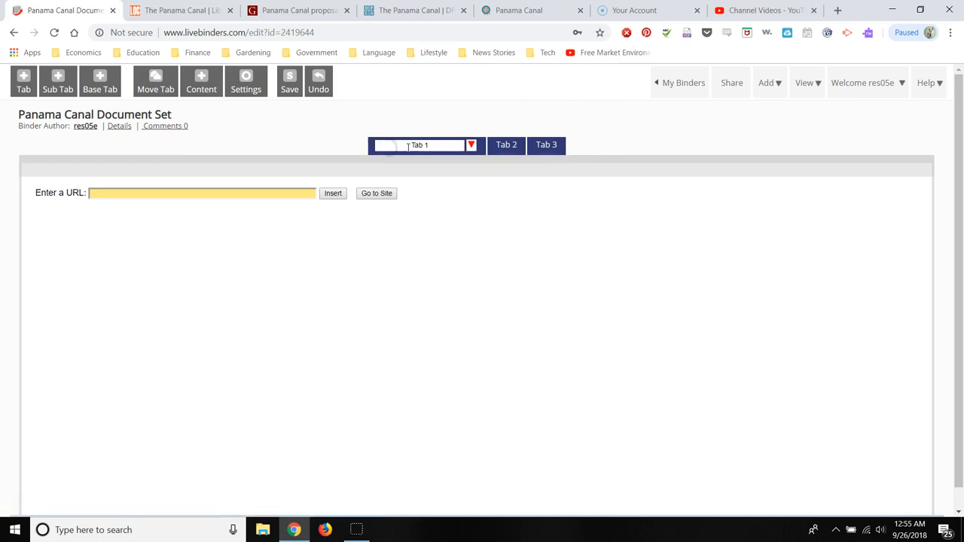
Rename Tab 1 'Panama Canal Map' and embed the Library of Congress map page.
double_click(419, 145)
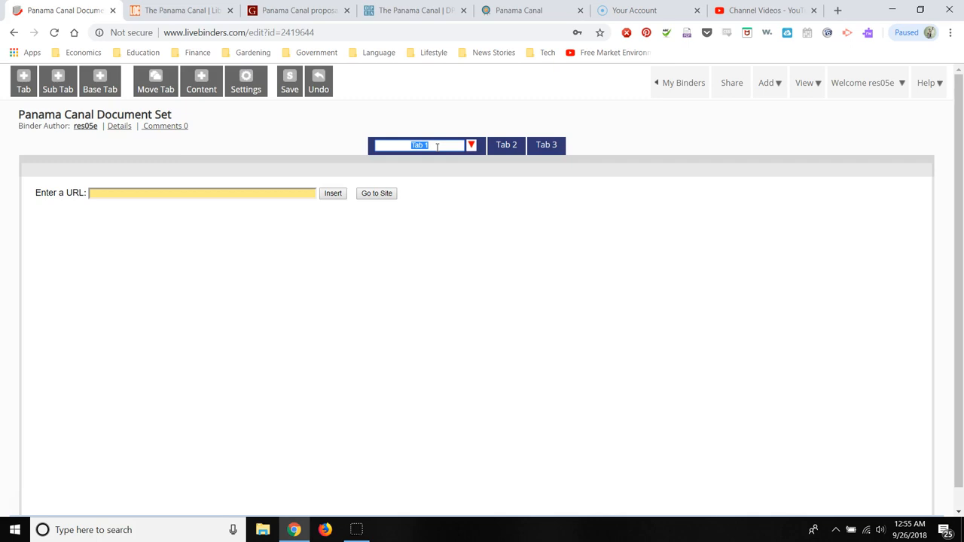
text(Panama Canal Map)
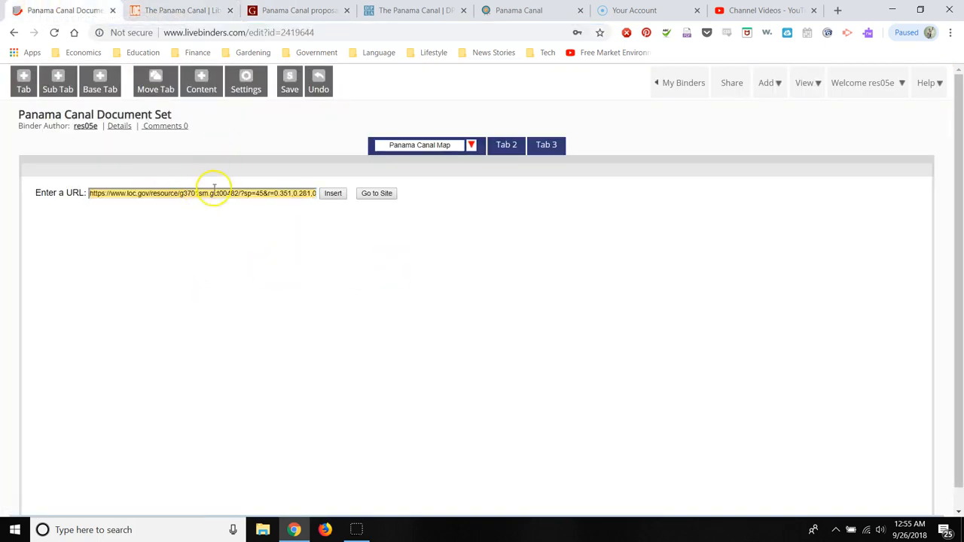
click(332, 193)
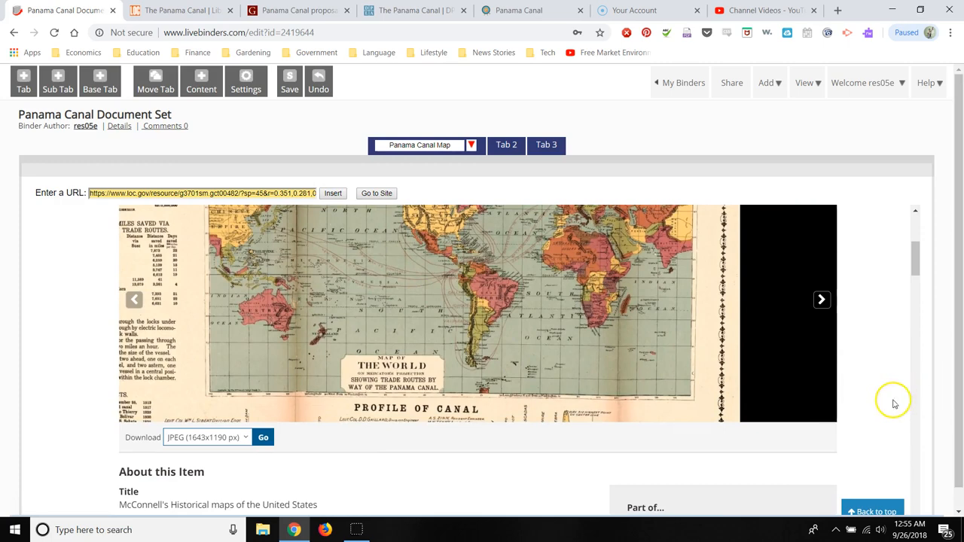
mouse_move(882, 375)
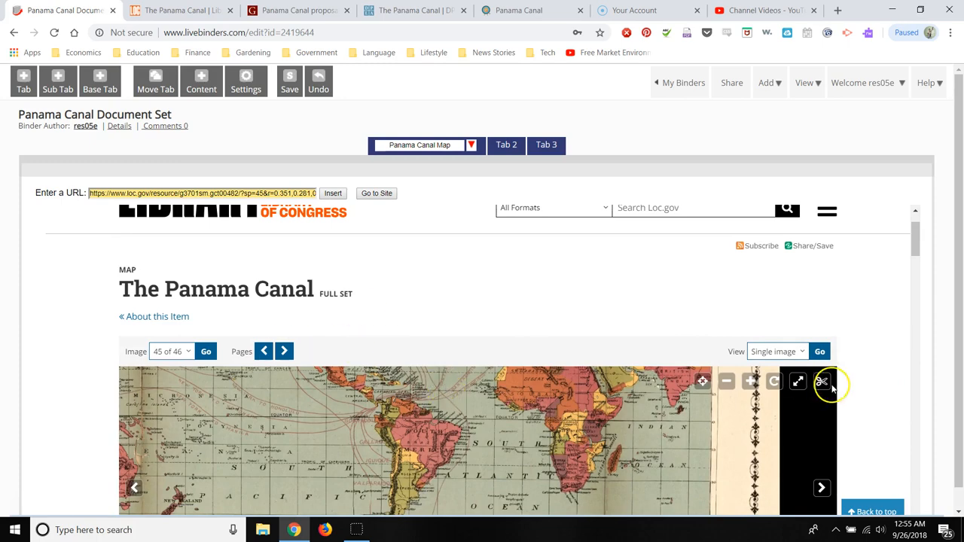
scroll(down, 3)
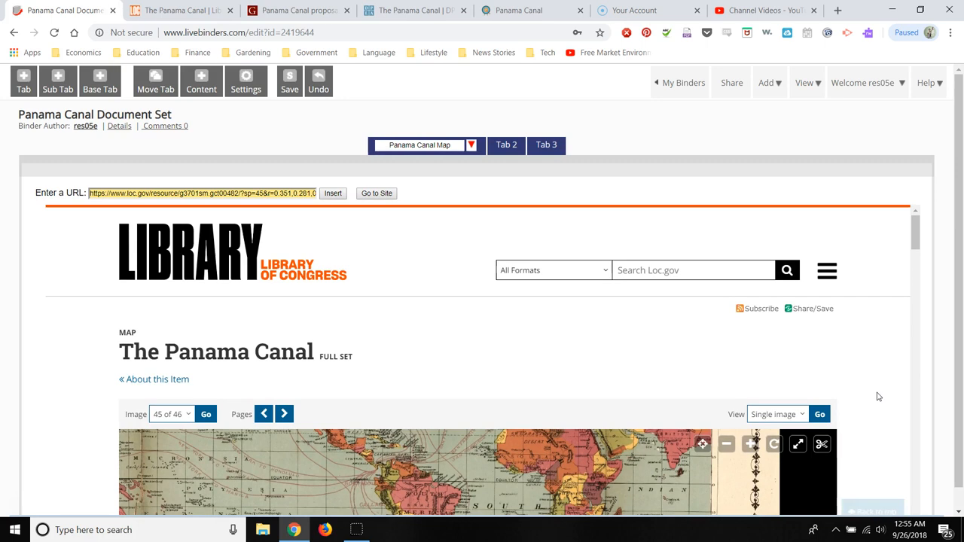
scroll(down, 3)
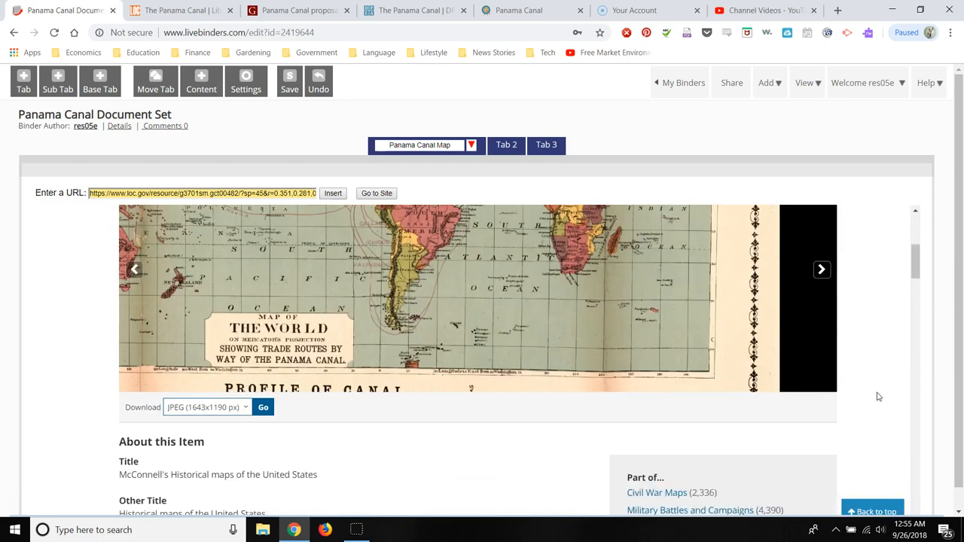
scroll(down, 3)
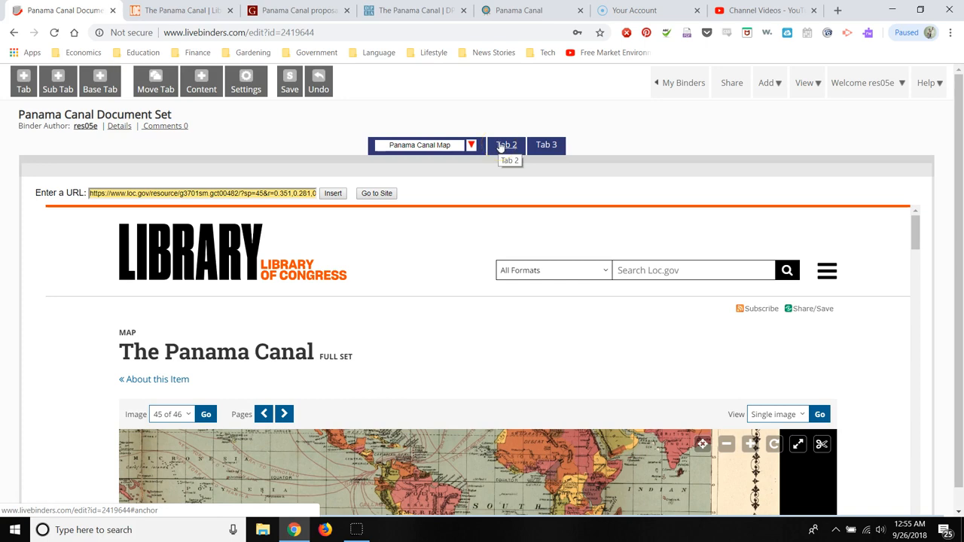
Open empty Tab 2 and copy the Gilder Lehrman 1881 proposal page address.
click(505, 145)
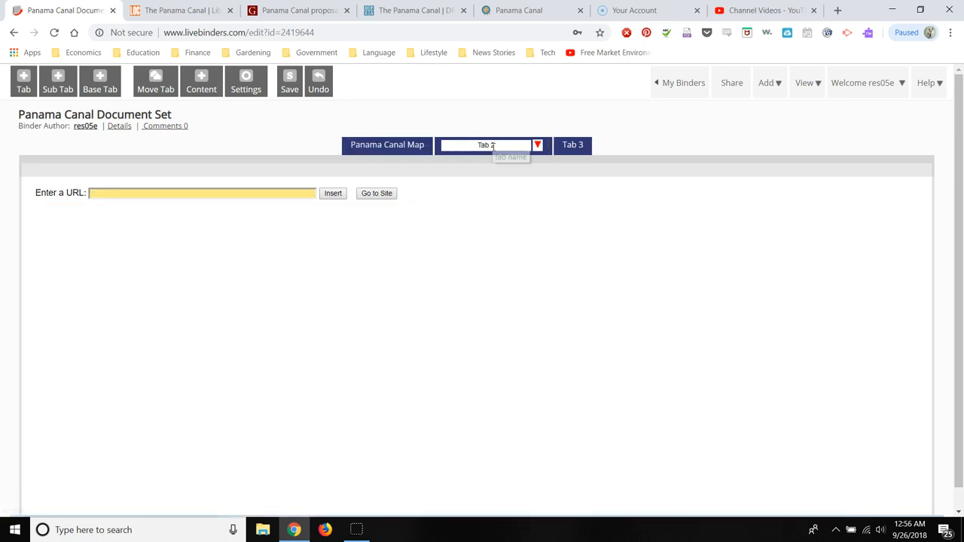
double_click(486, 145)
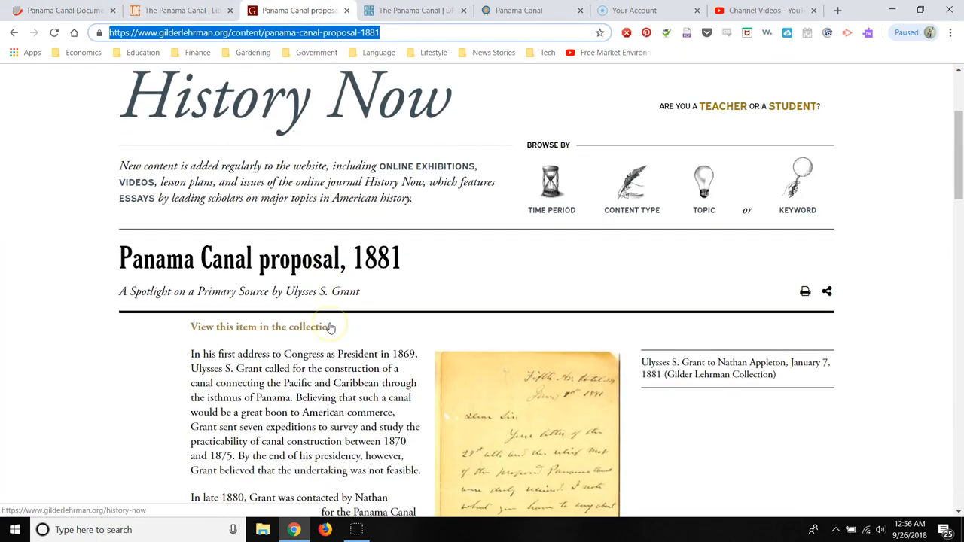
scroll(down, 3)
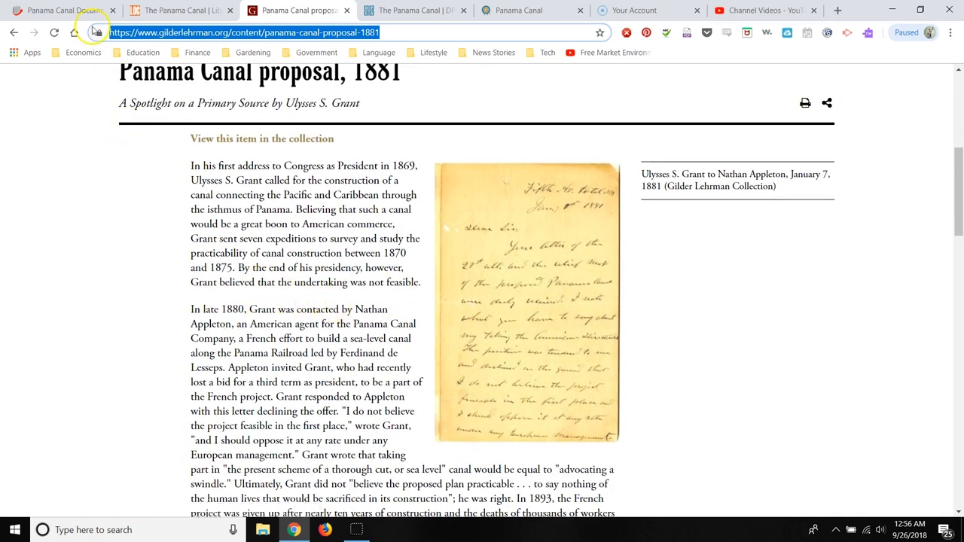
click(60, 9)
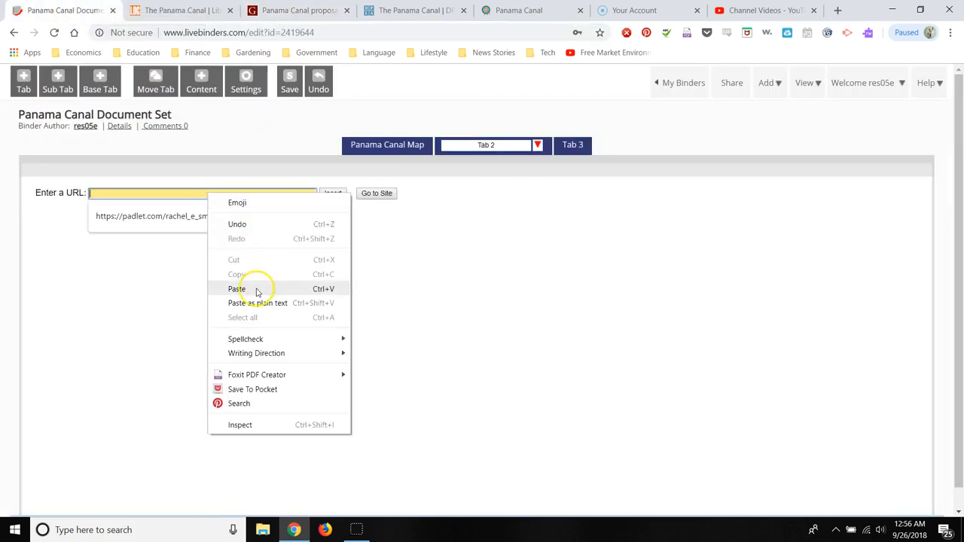
Embed the 1881 proposal page in Tab 2 and rename it 'Panama Canal Proposal'.
click(238, 288)
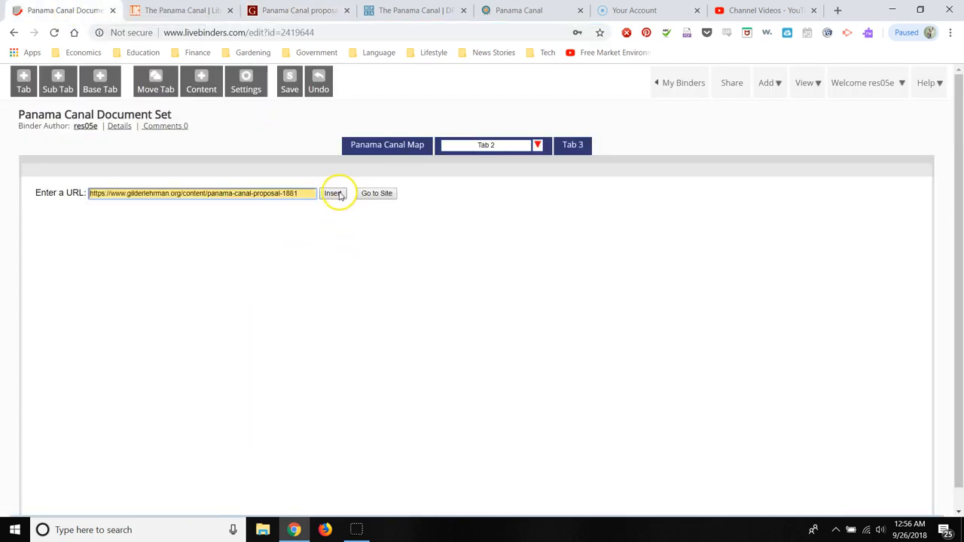
click(333, 193)
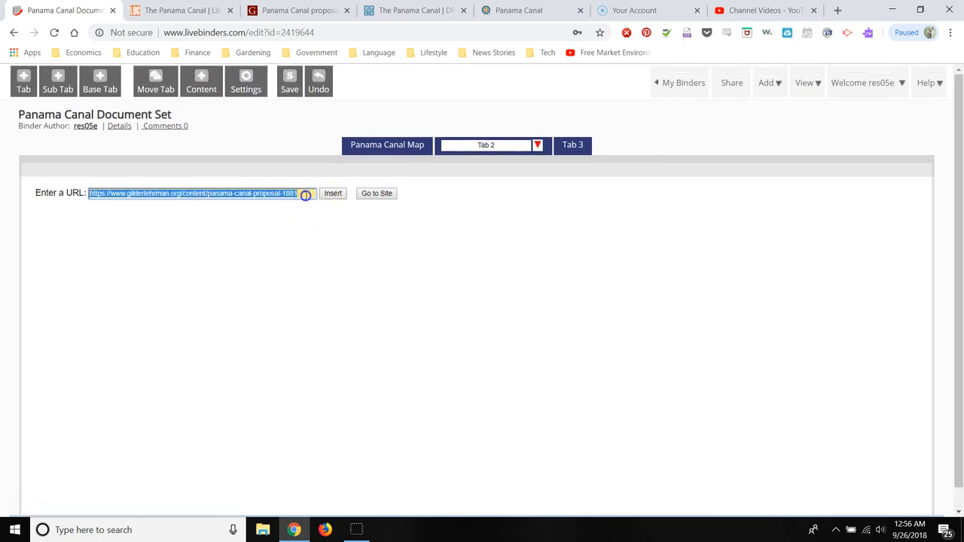
click(333, 192)
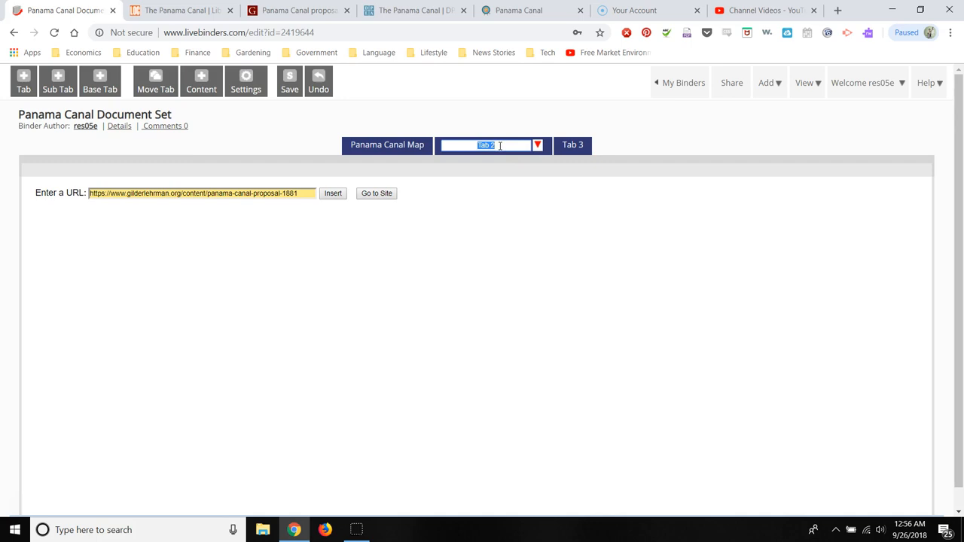
text(Panama Canal Proposal)
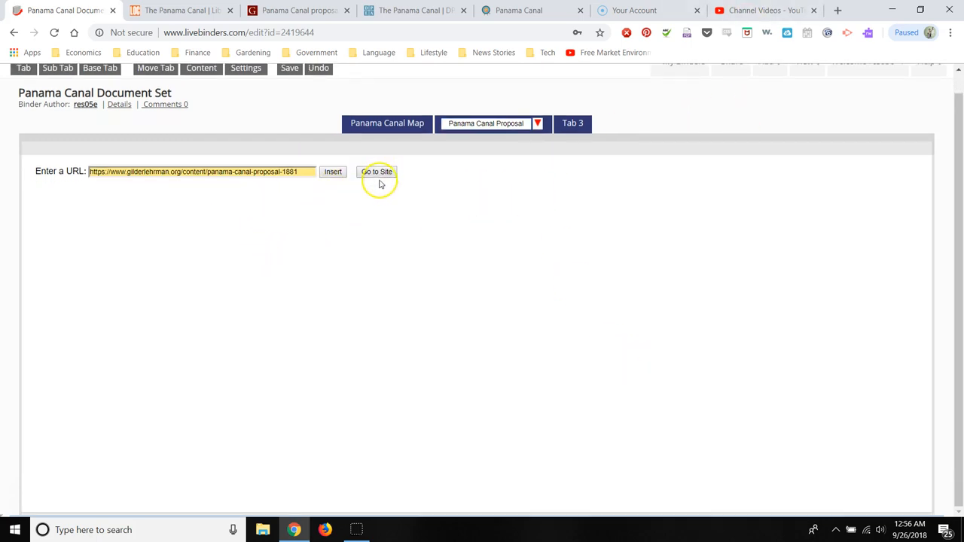
click(376, 171)
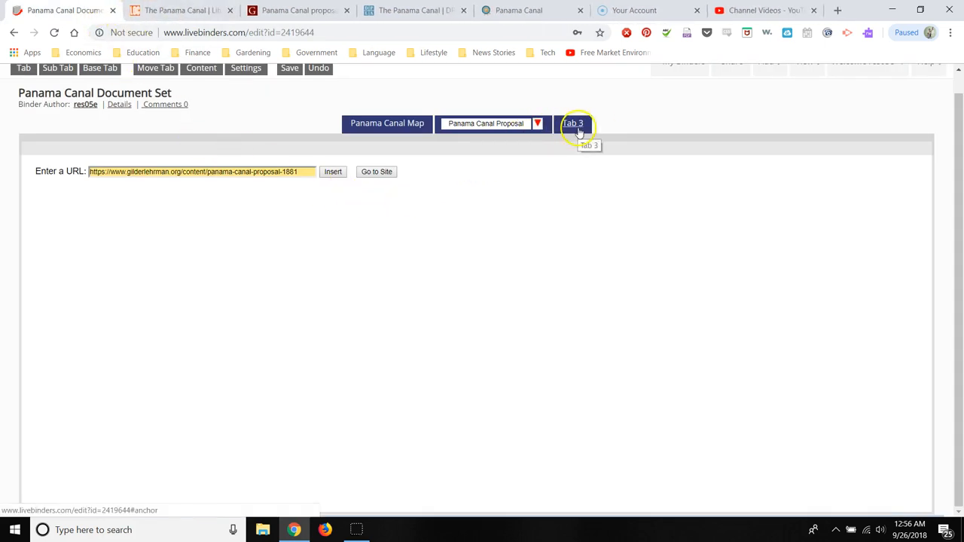
double_click(573, 123)
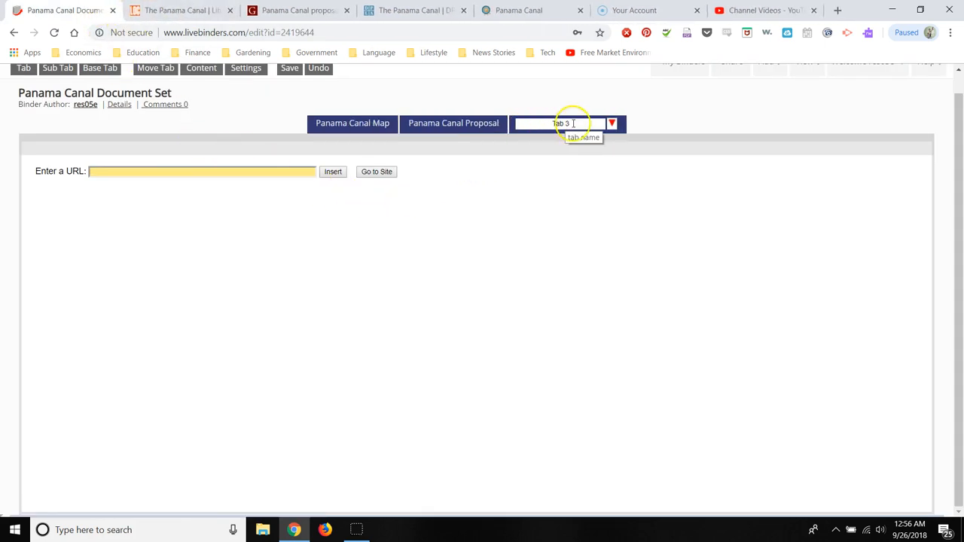
click(414, 10)
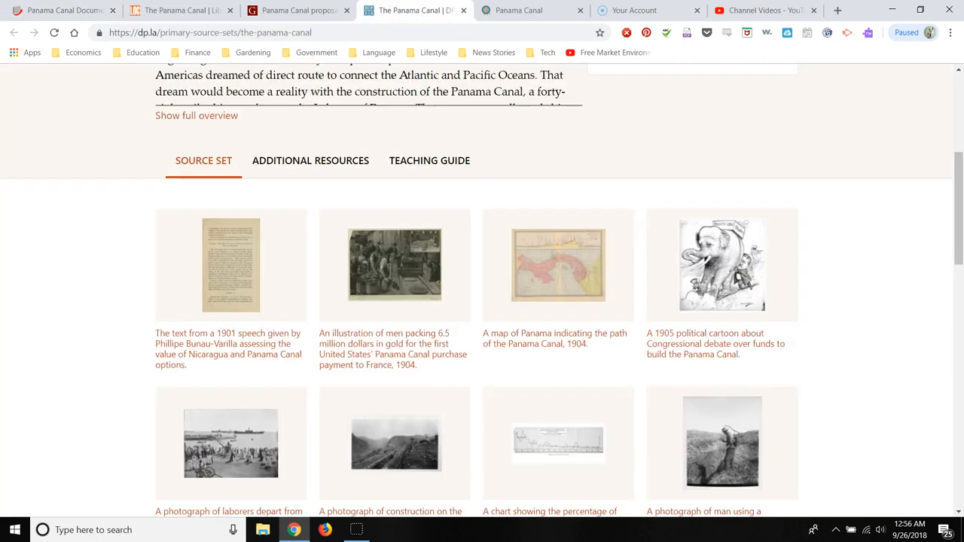
Find and open DPLA's photograph of Jamaicans operating a compressed air drill.
right_click(211, 33)
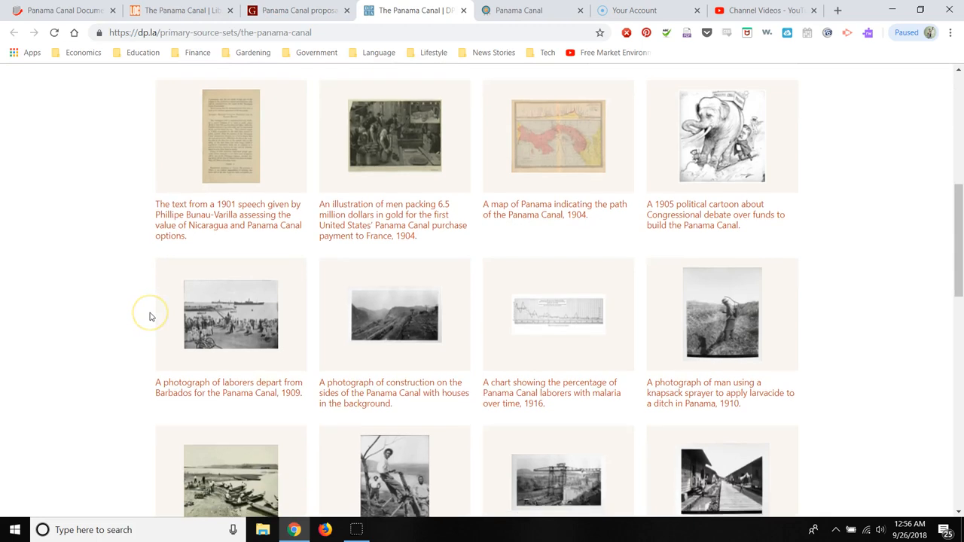
scroll(up, 3)
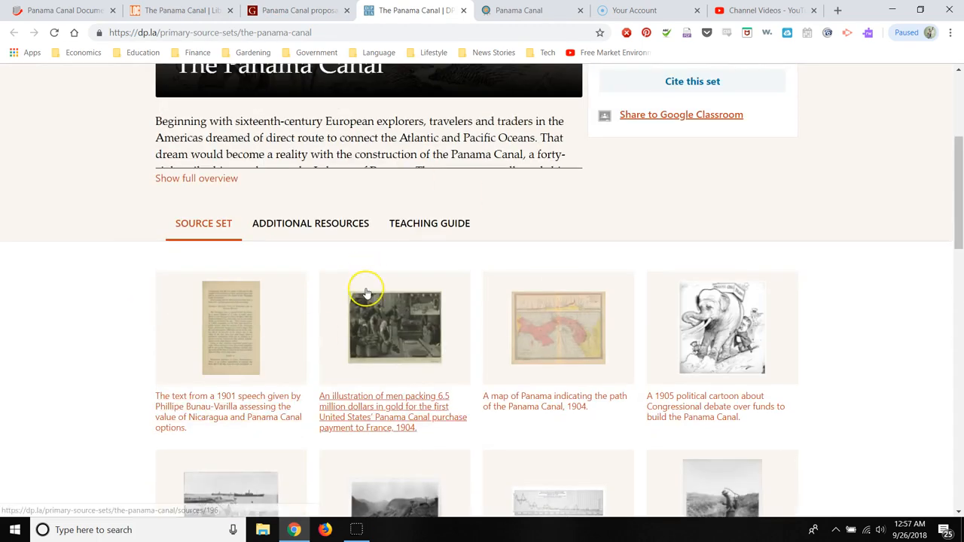
scroll(down, 3)
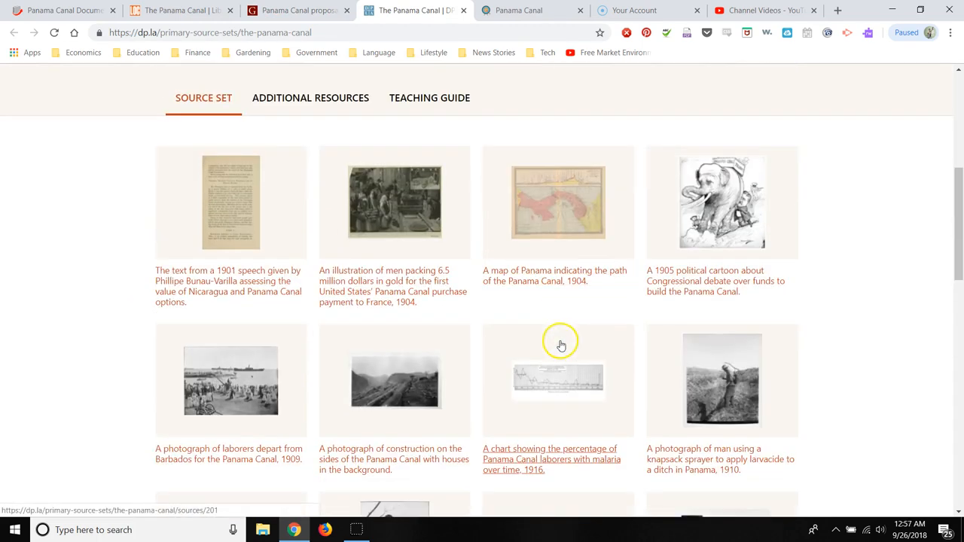
scroll(down, 3)
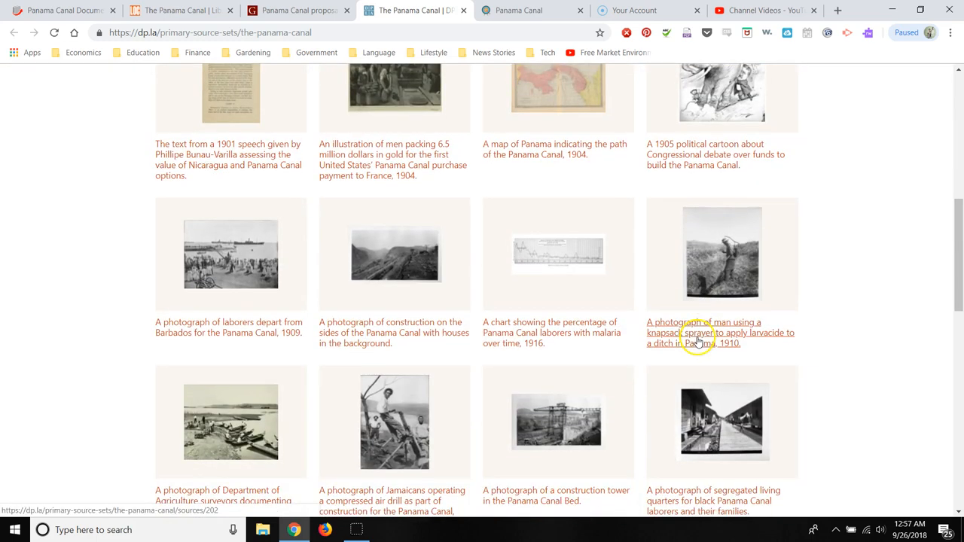
scroll(down, 3)
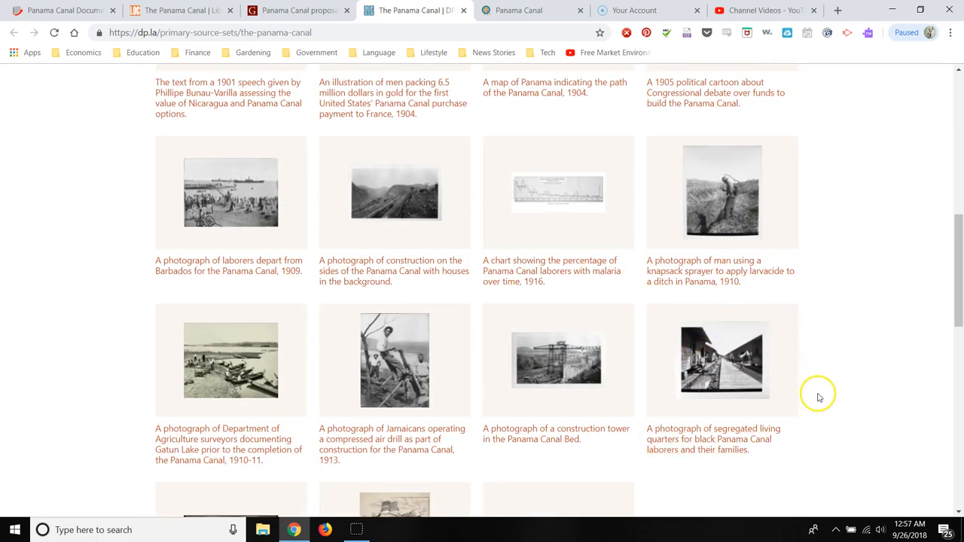
scroll(down, 3)
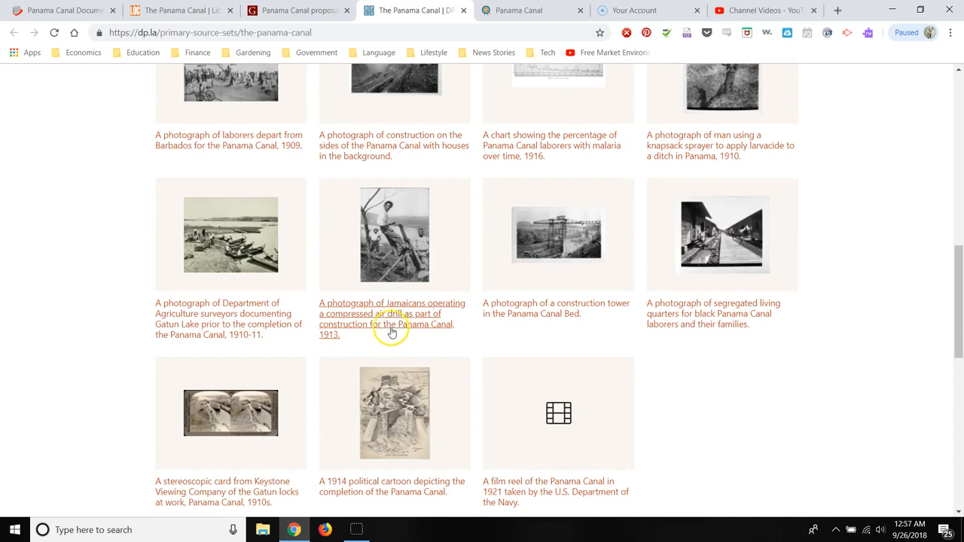
click(392, 316)
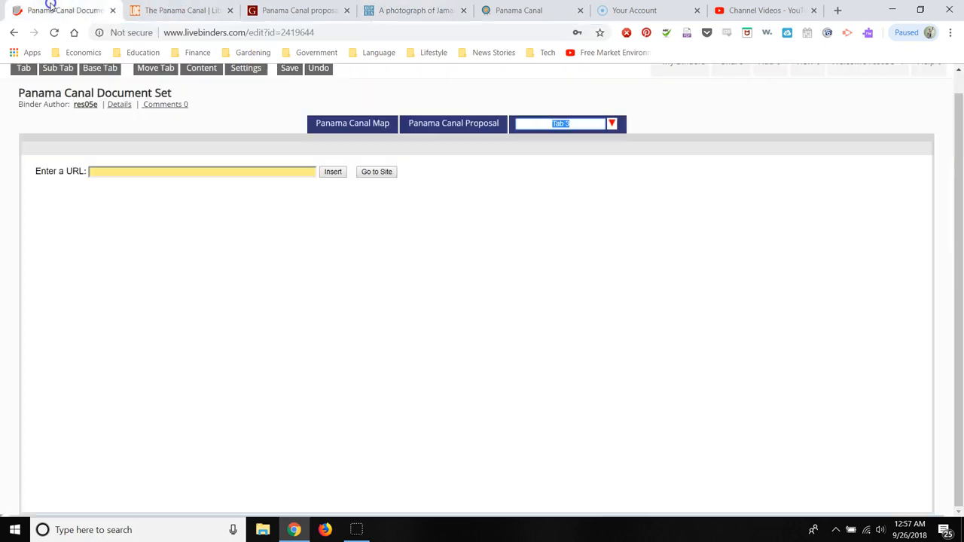
Embed the DPLA air-drill photograph page in Tab 3, then check the Proposal tab.
right_click(202, 171)
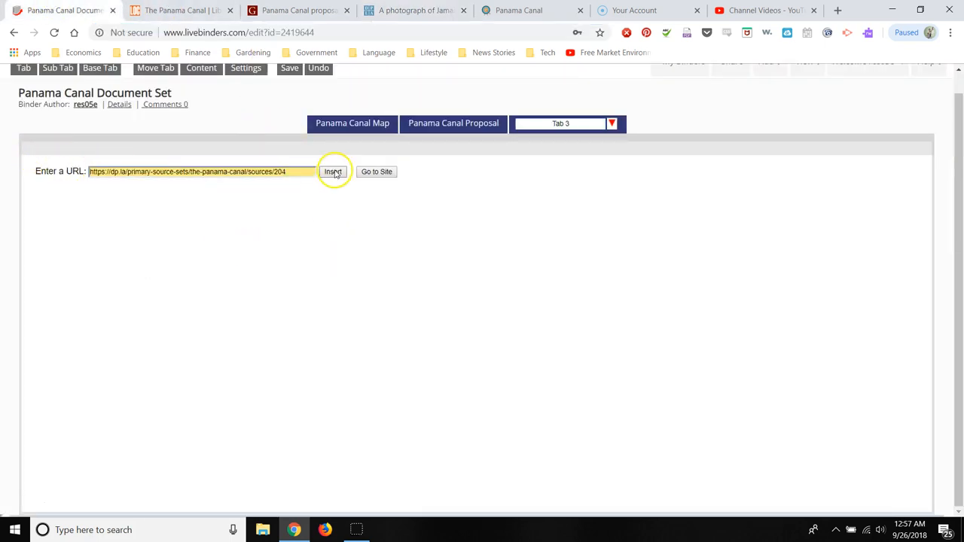
click(333, 172)
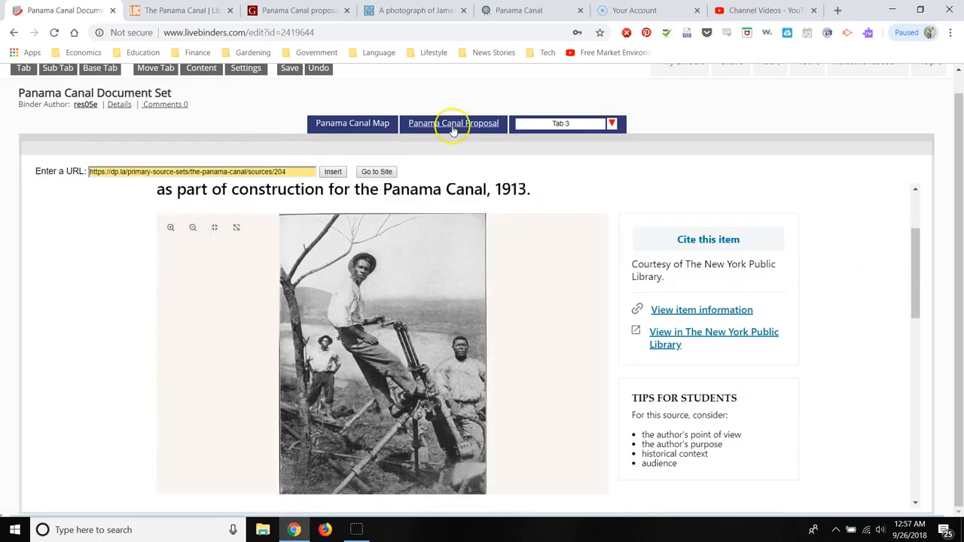
click(453, 122)
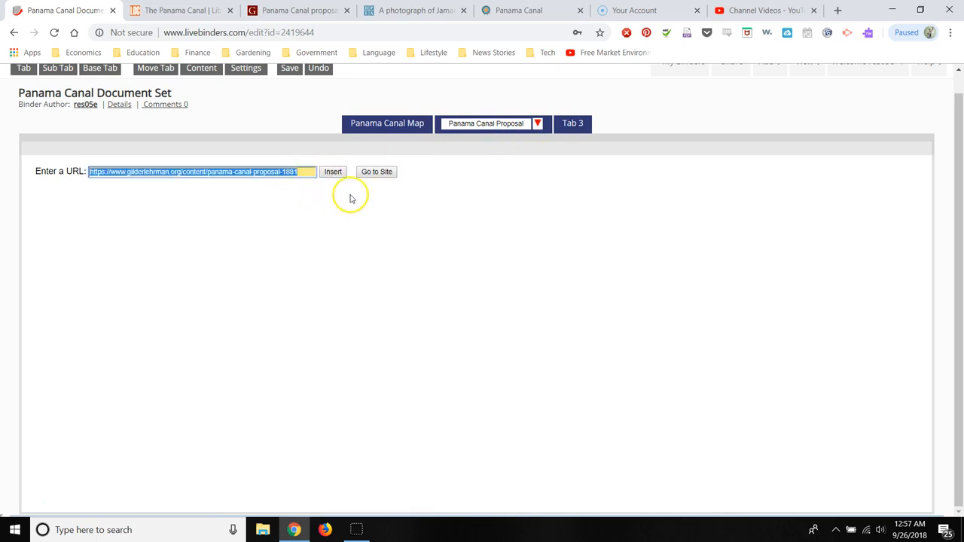
mouse_move(572, 123)
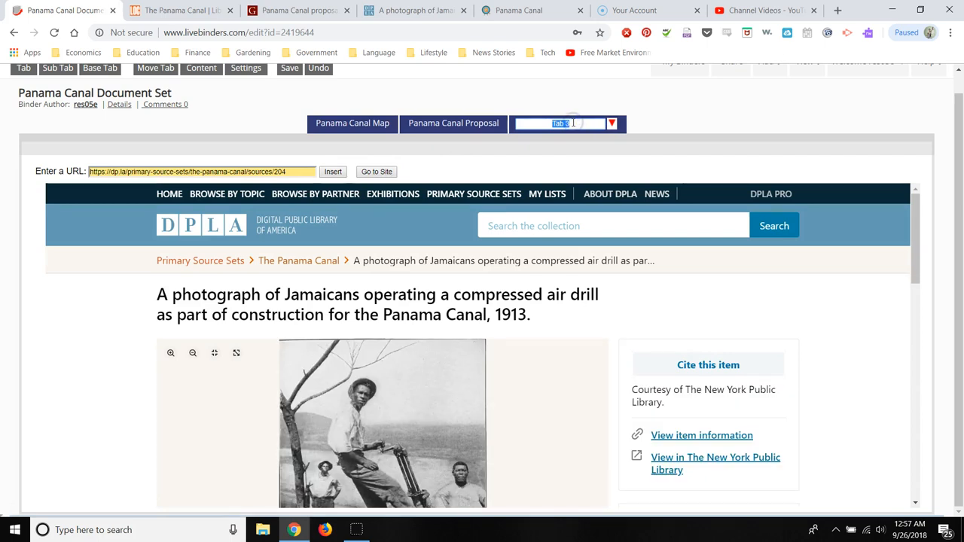
click(289, 68)
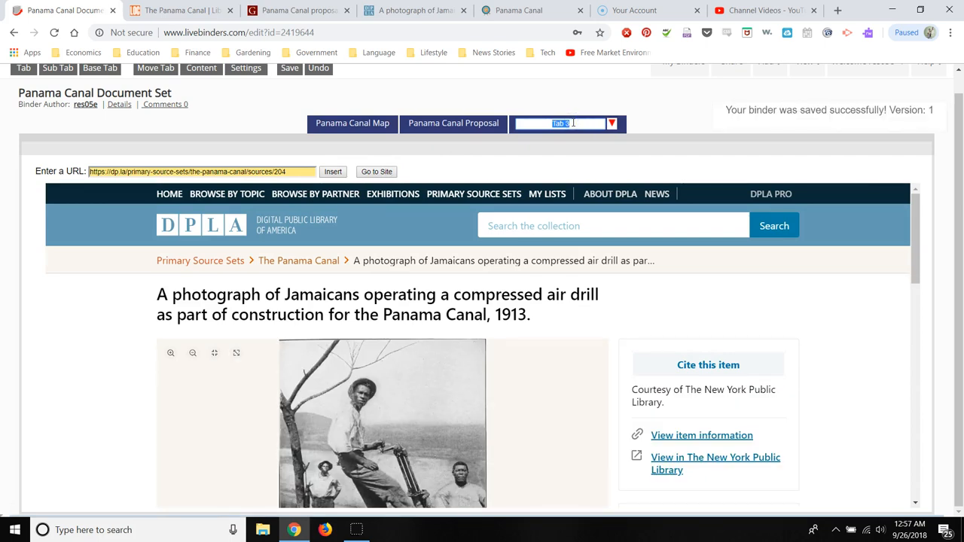
Enter 'Photograph' as the third tab's name.
text(Phd)
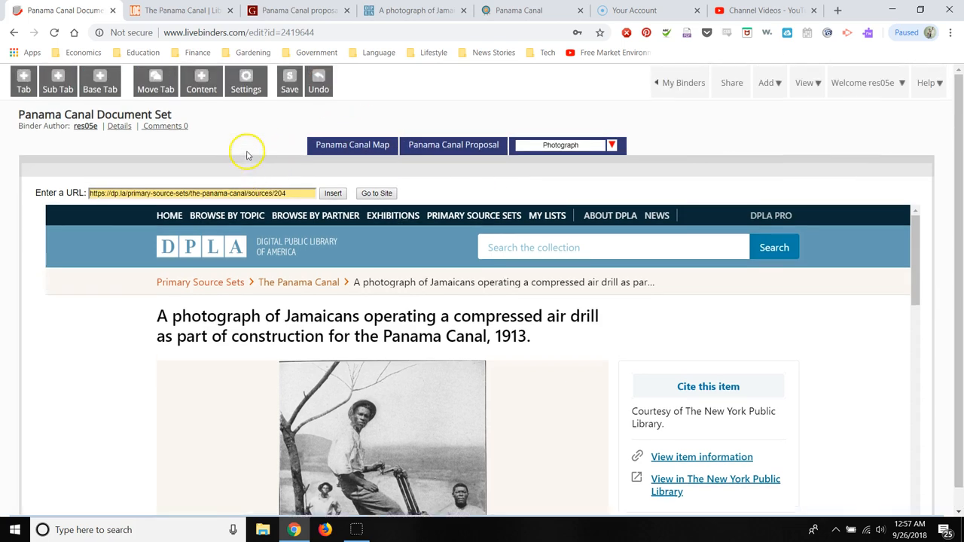
mouse_move(23, 81)
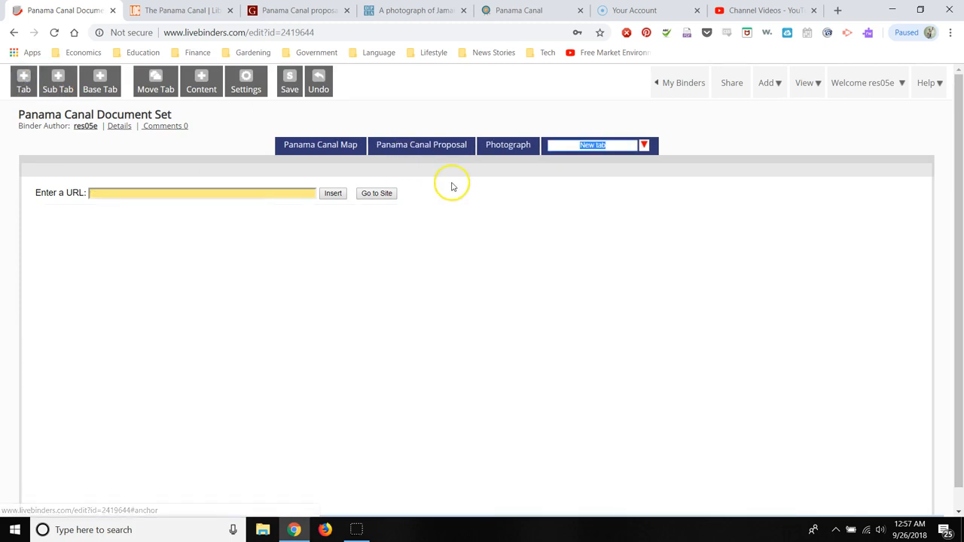
mouse_move(72, 100)
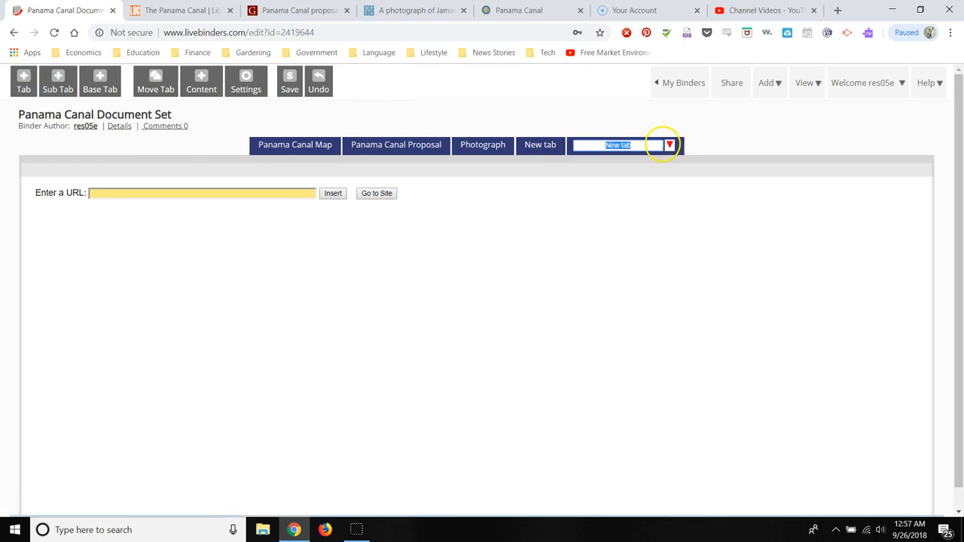
Delete the duplicate empty tab from the binder.
click(669, 145)
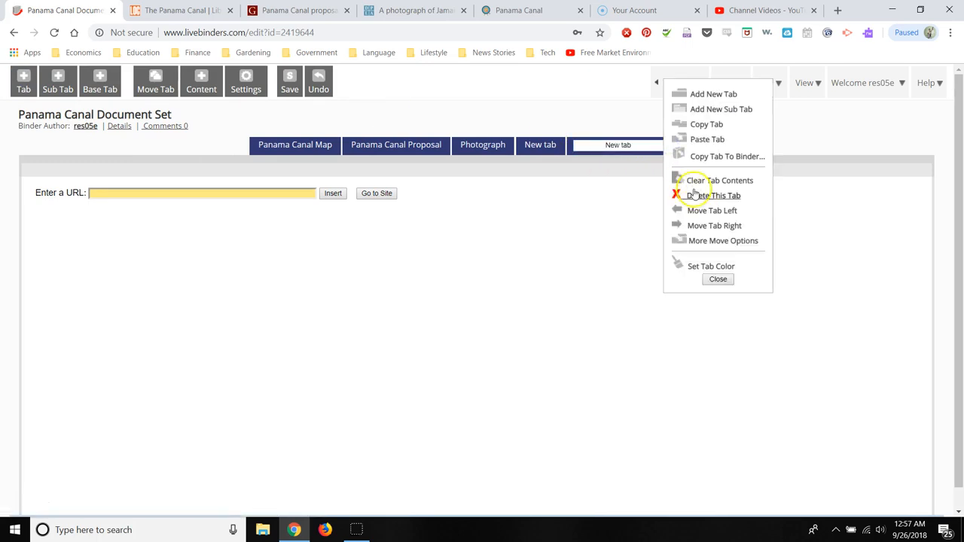
click(713, 195)
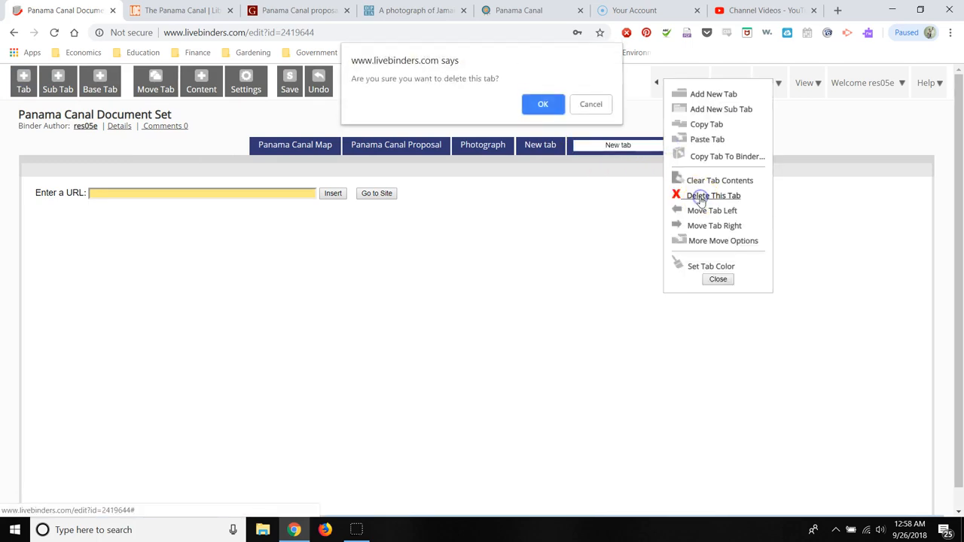
click(542, 104)
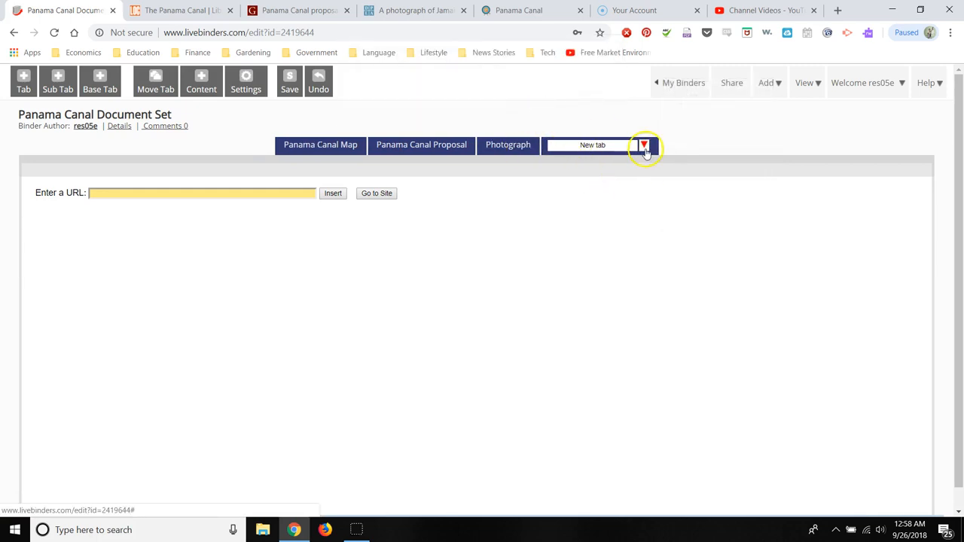
Rename the remaining new tab to 'Padlet'.
click(644, 145)
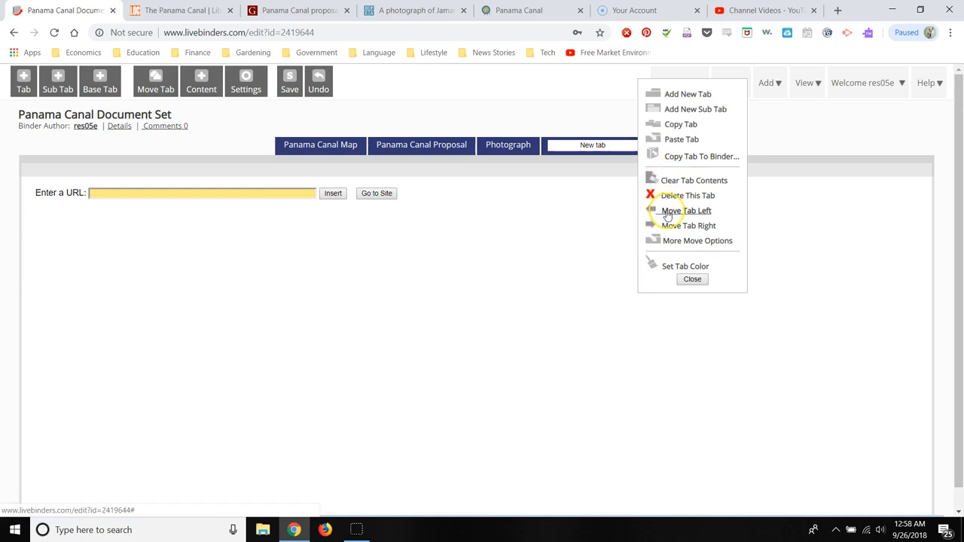
click(686, 210)
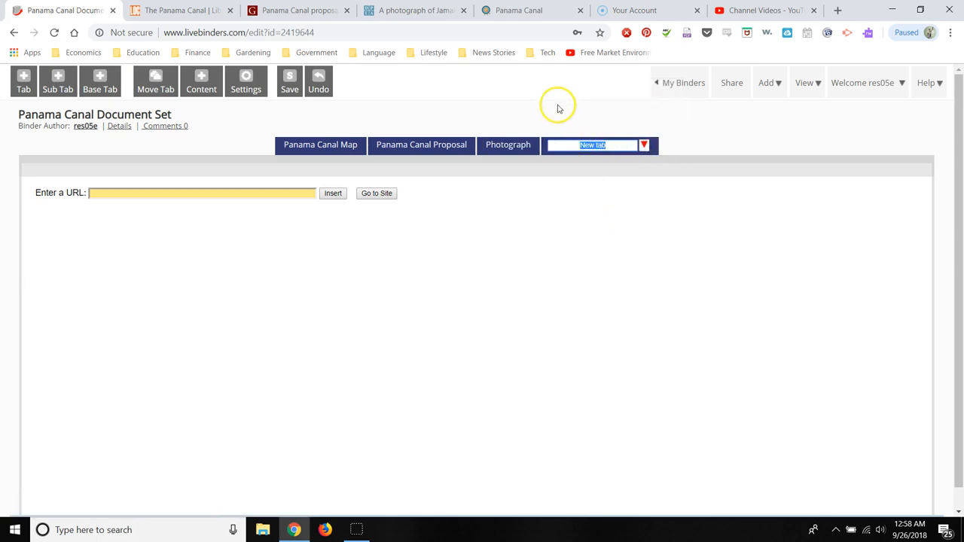
mouse_move(495, 204)
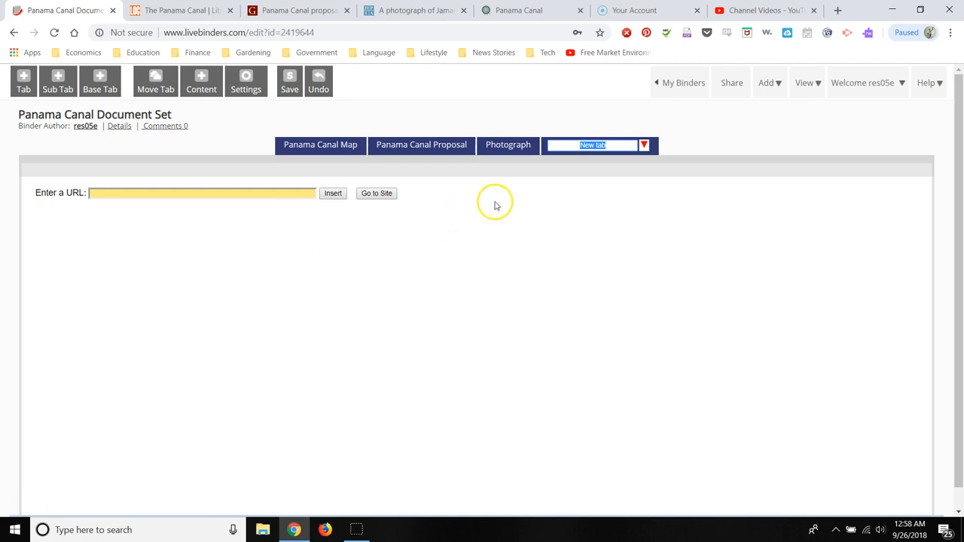
mouse_move(582, 136)
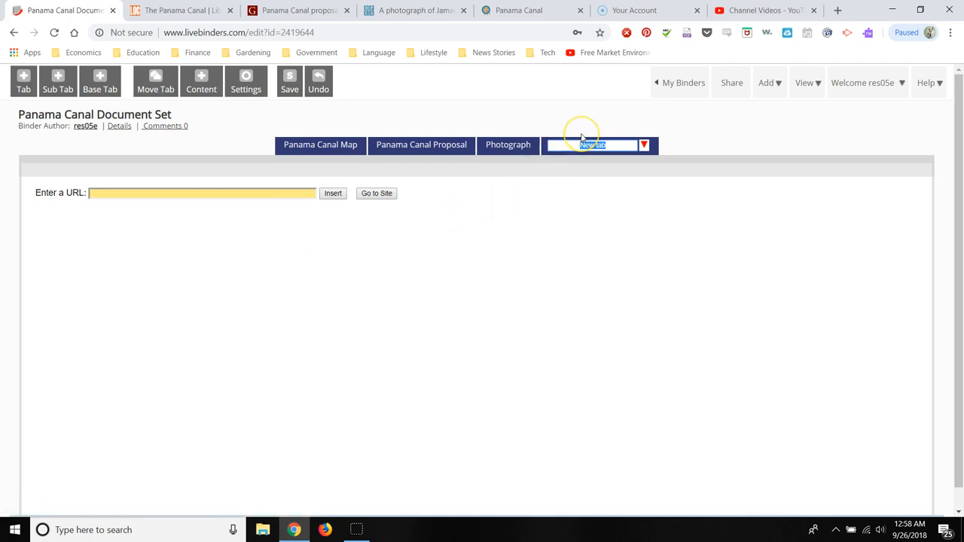
text(Padlet)
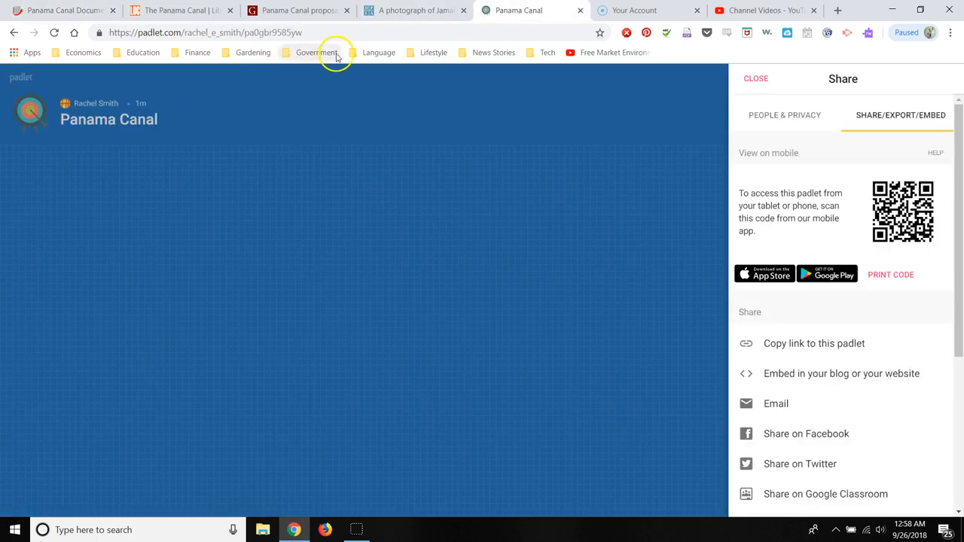
Copy the Panama Canal Padlet board's URL from the address bar.
right_click(204, 33)
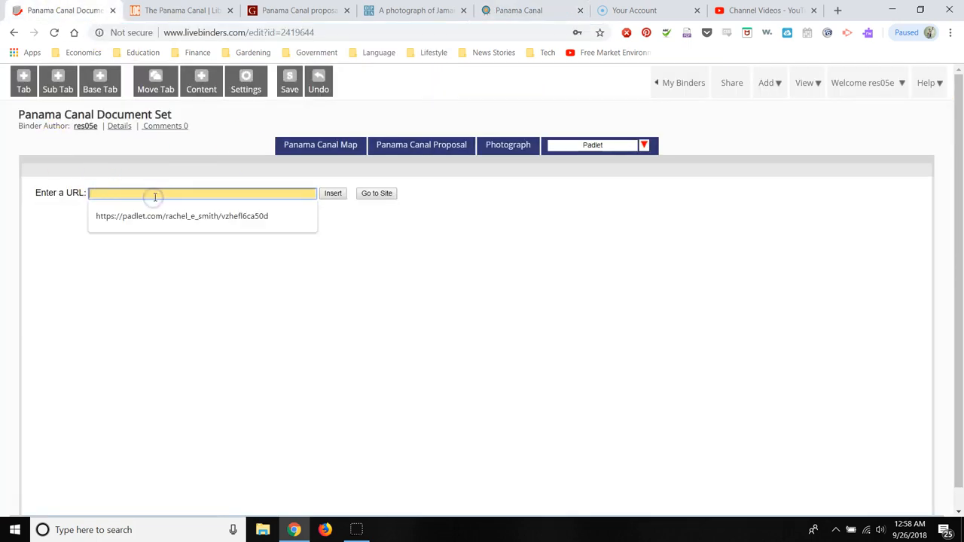
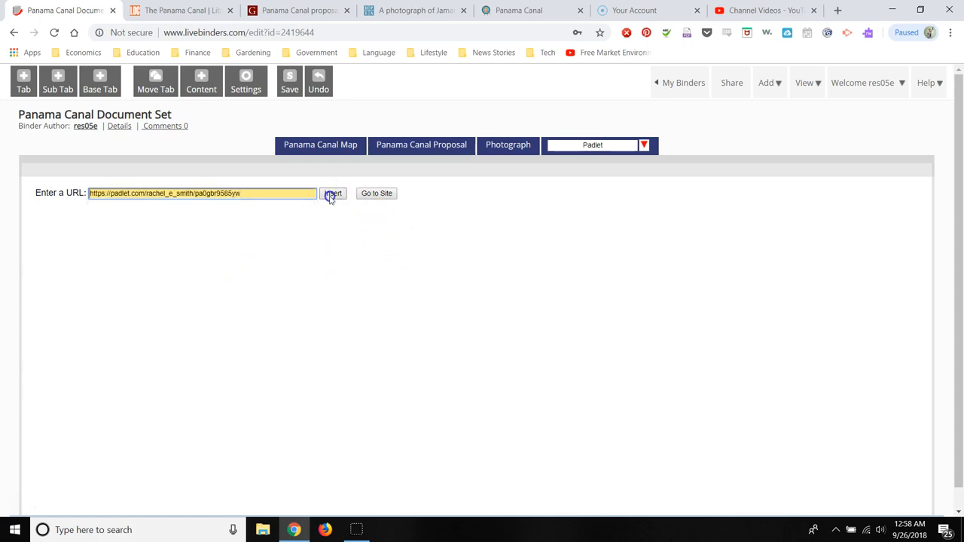
click(333, 193)
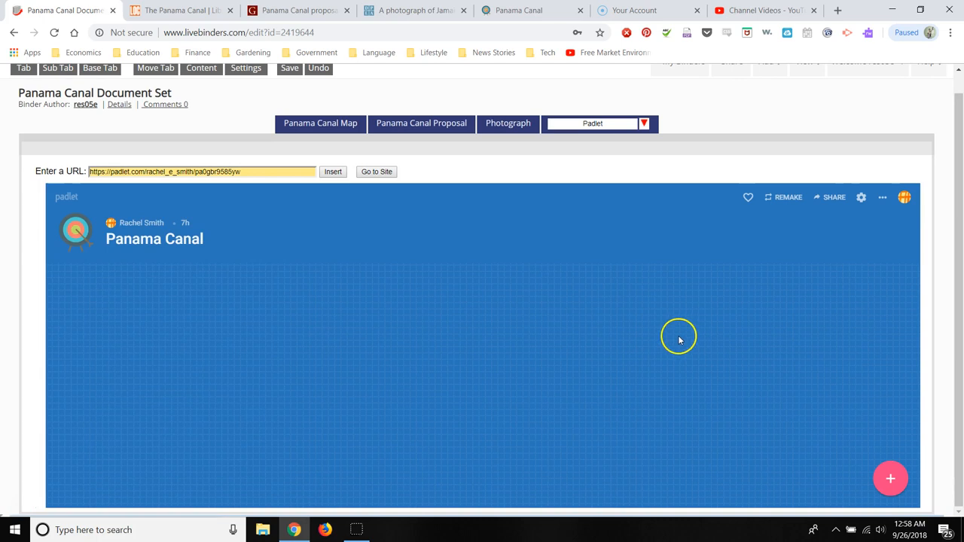
mouse_move(652, 334)
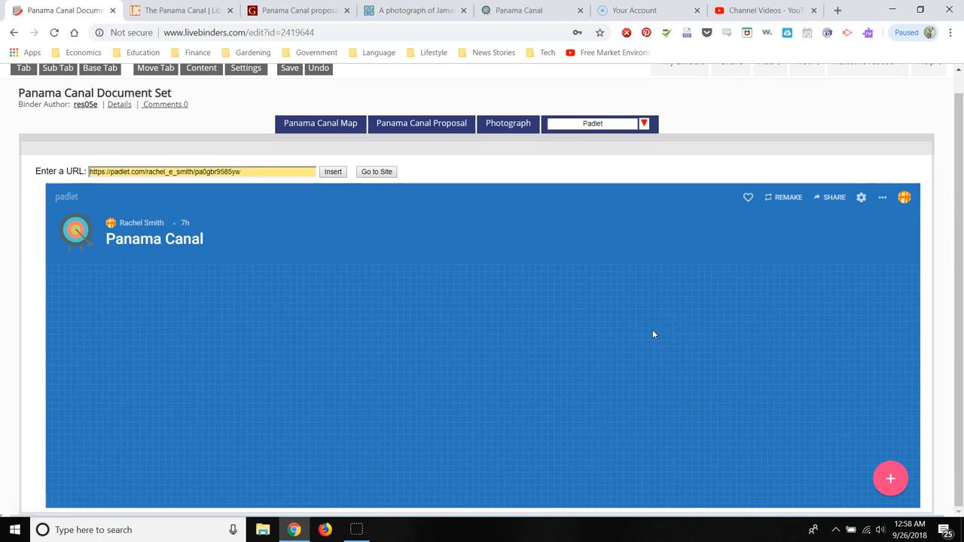
mouse_move(889, 482)
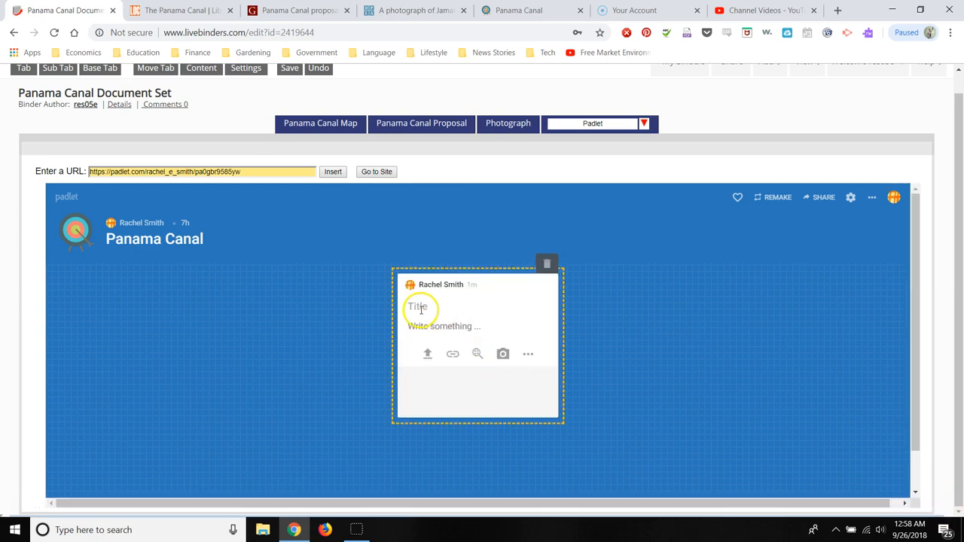
mouse_move(546, 263)
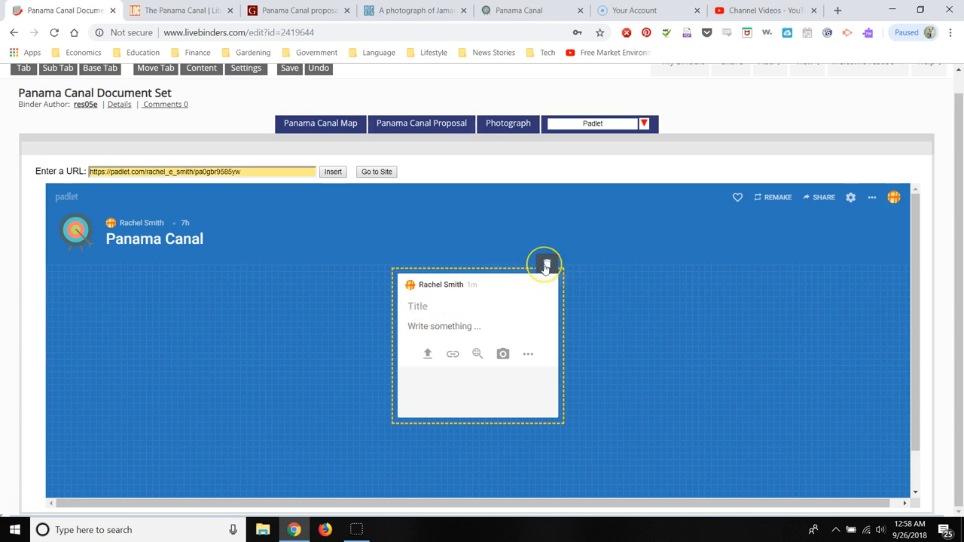
click(544, 264)
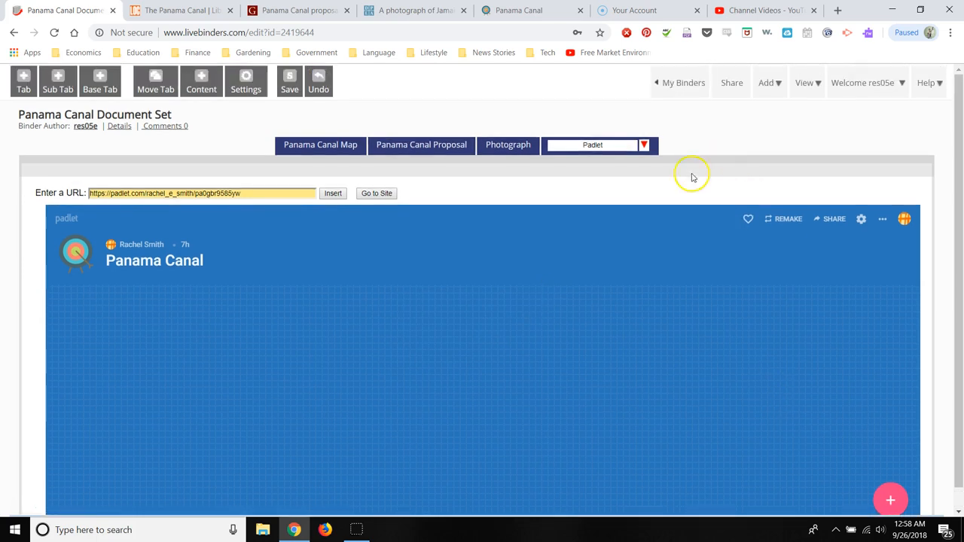
mouse_move(640, 172)
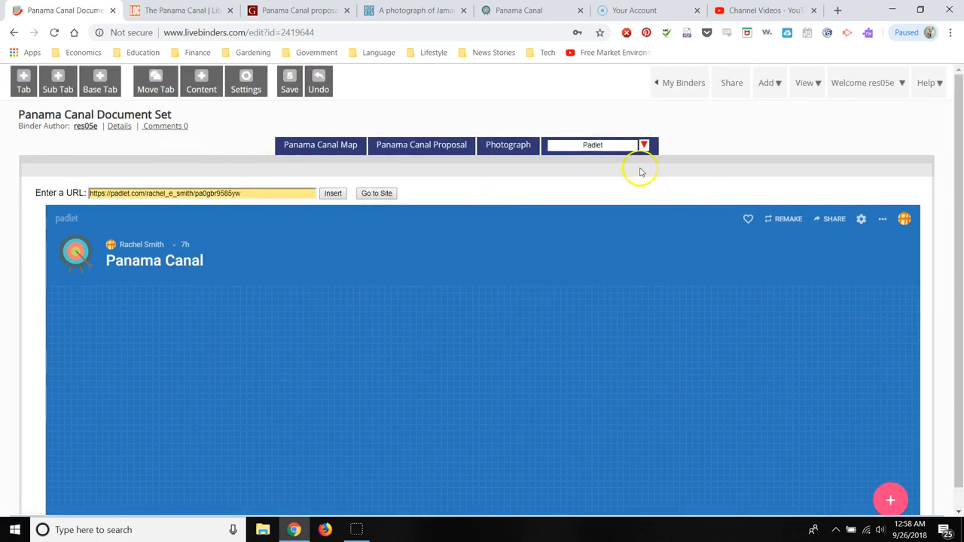
mouse_move(560, 215)
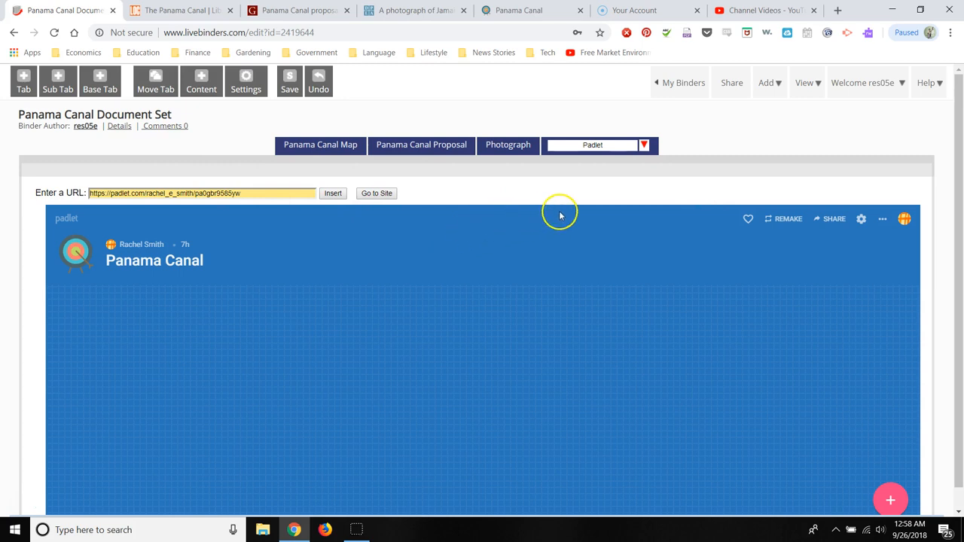
mouse_move(233, 134)
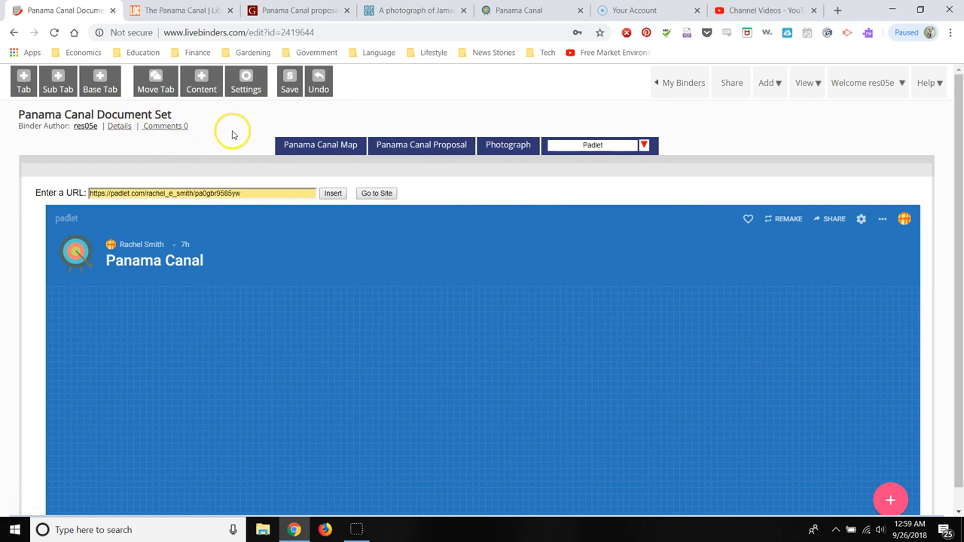
mouse_move(509, 105)
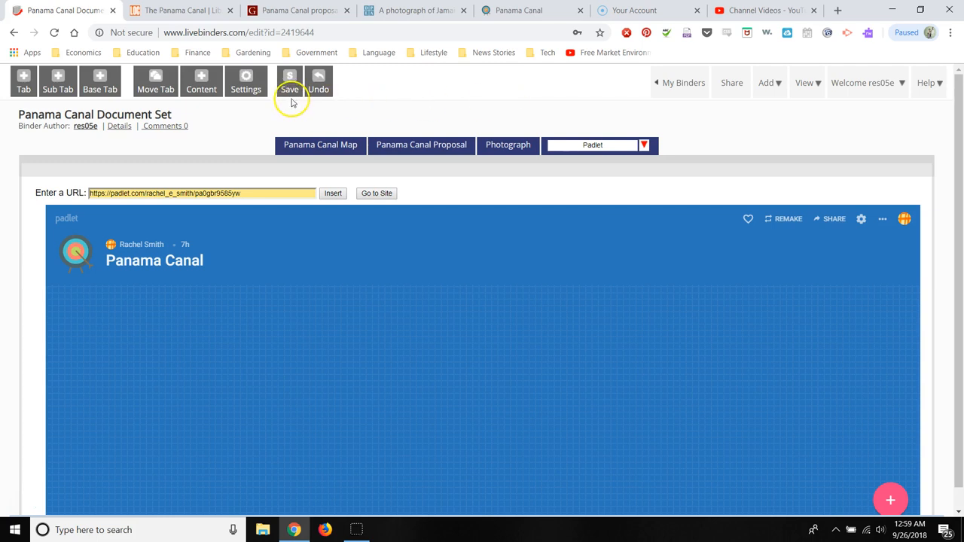
Save the binder with its Padlet tab as version 2 and view its share details.
click(290, 81)
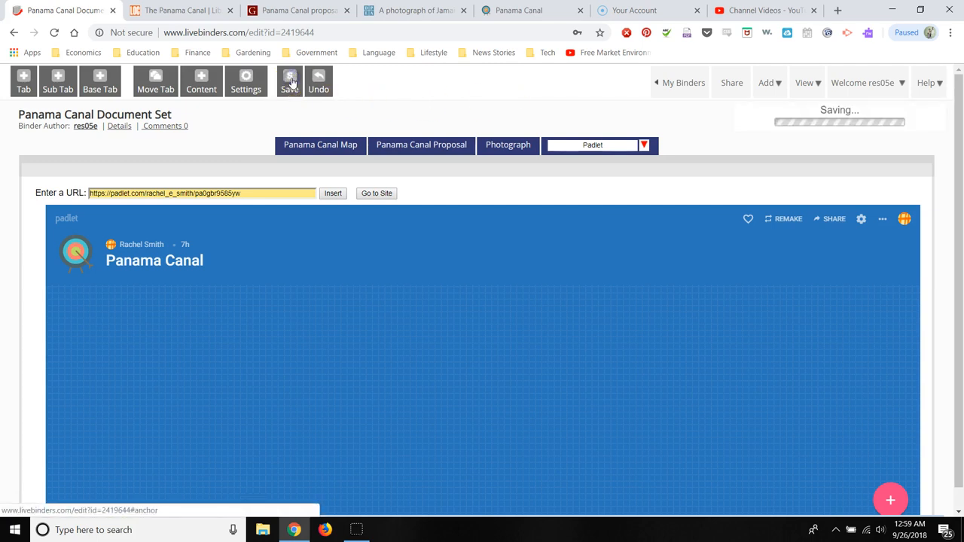
click(289, 82)
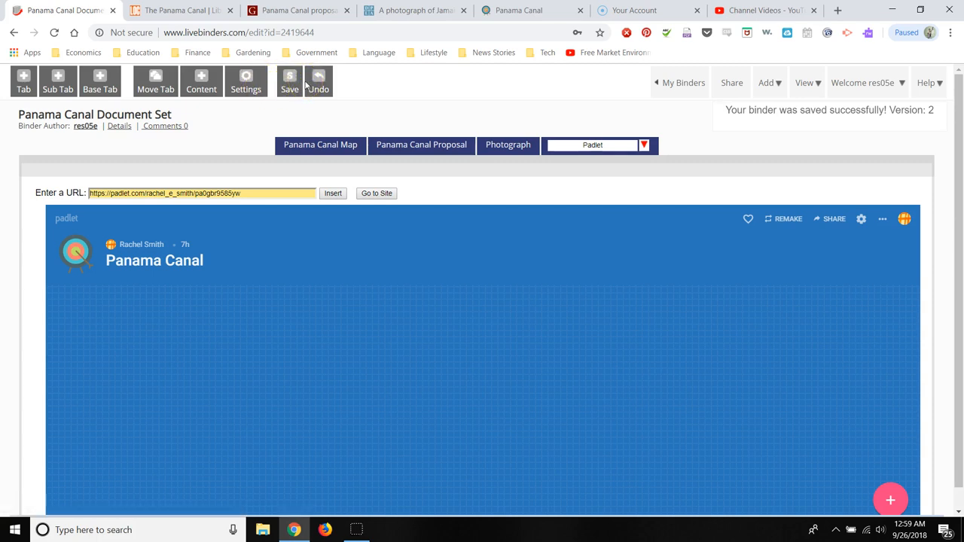
click(731, 82)
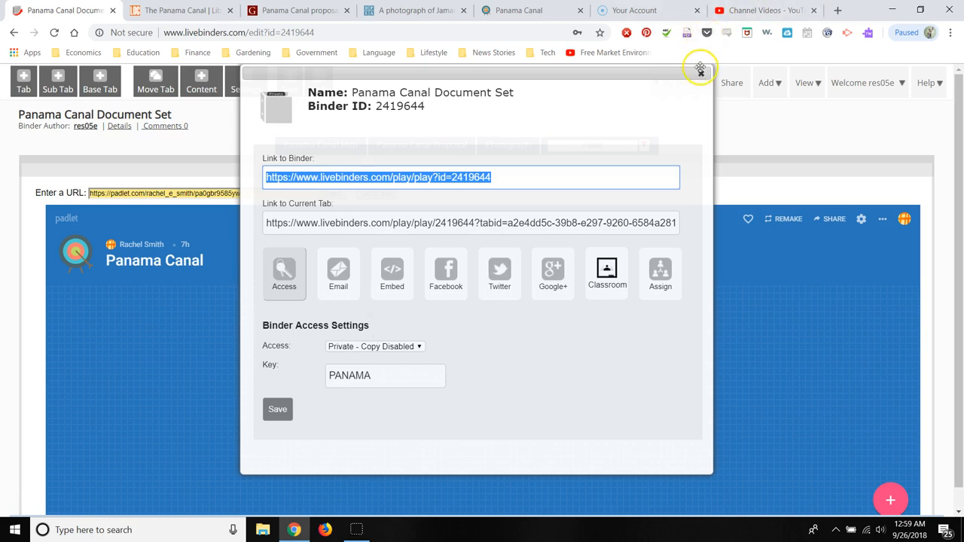
click(701, 70)
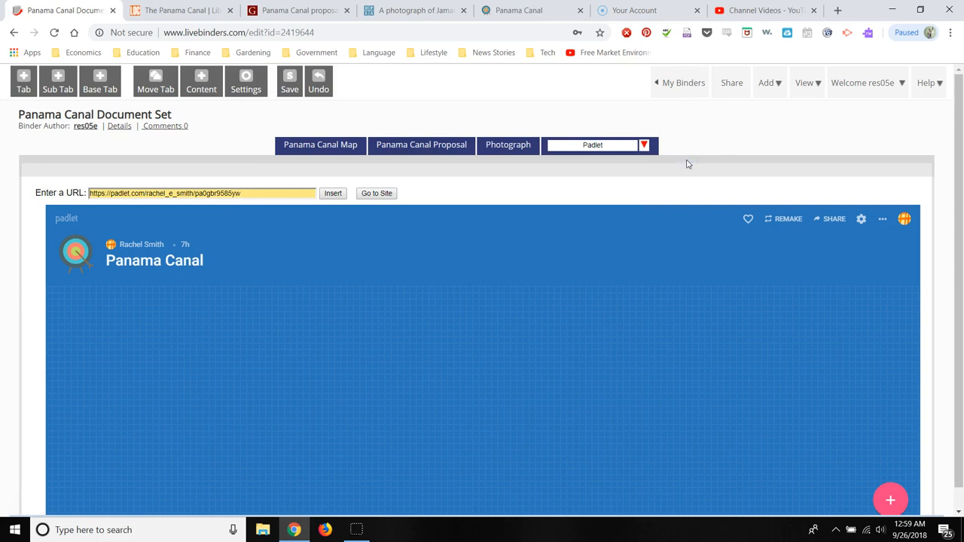
mouse_move(569, 208)
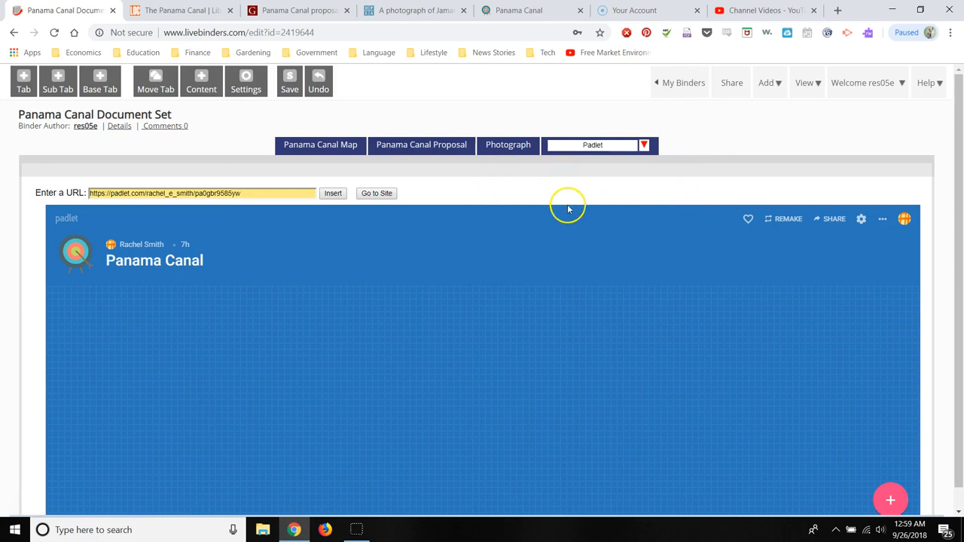
mouse_move(545, 219)
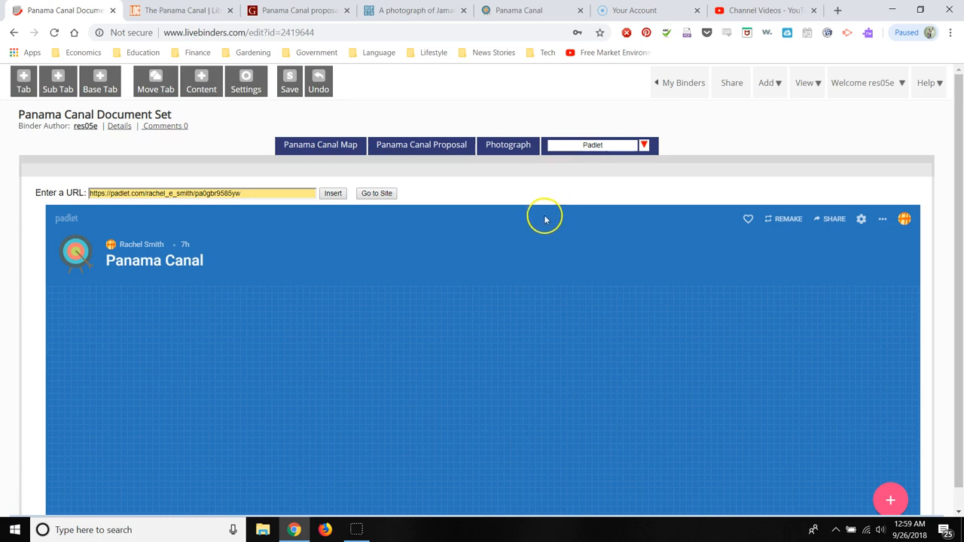
mouse_move(527, 221)
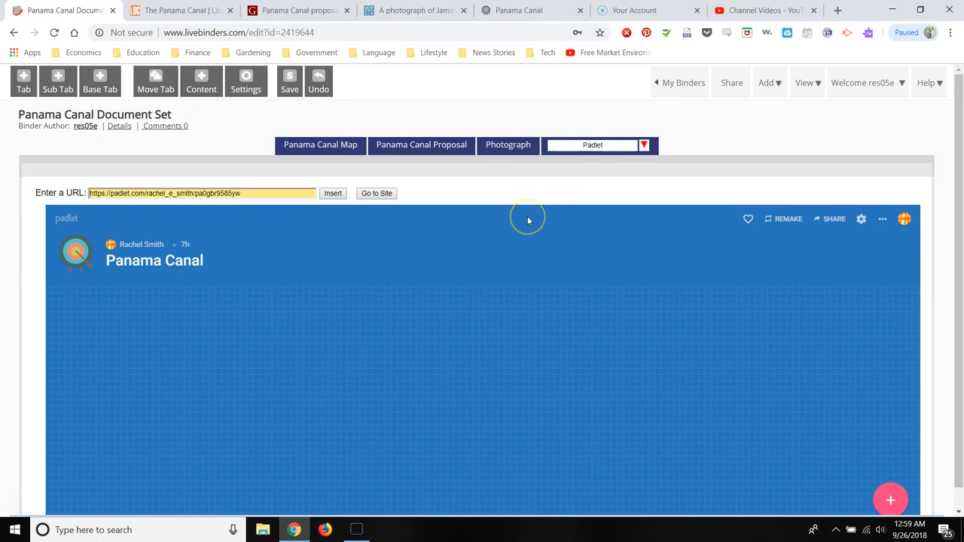
mouse_move(524, 218)
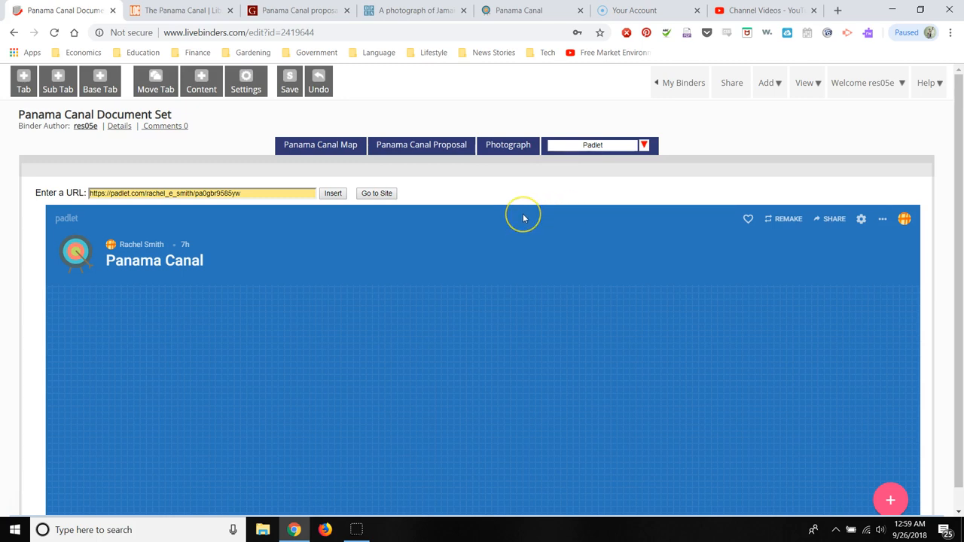
mouse_move(523, 218)
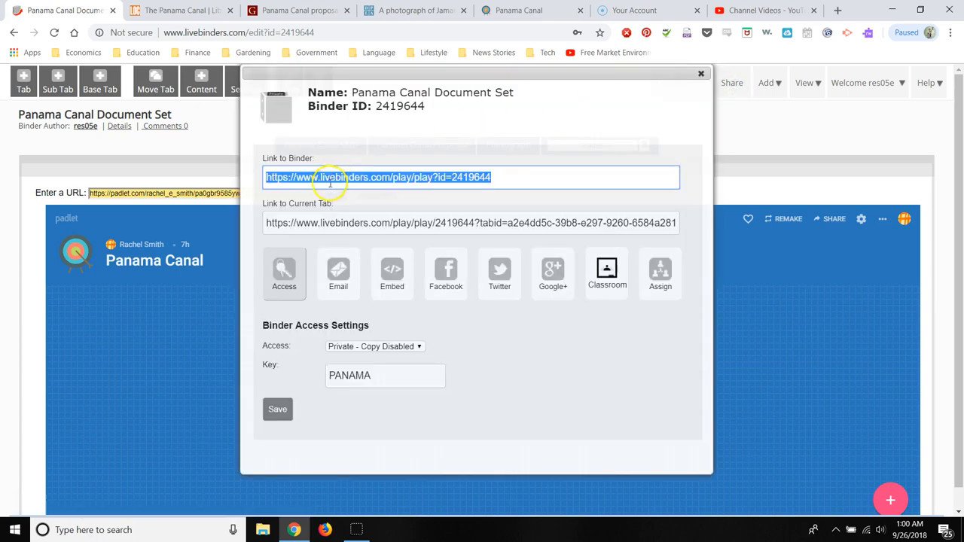
click(699, 73)
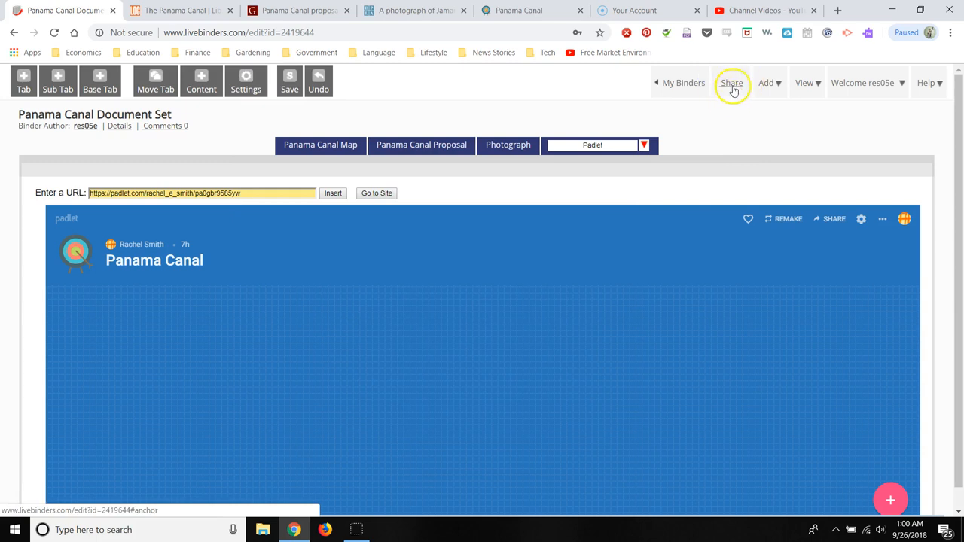
click(731, 83)
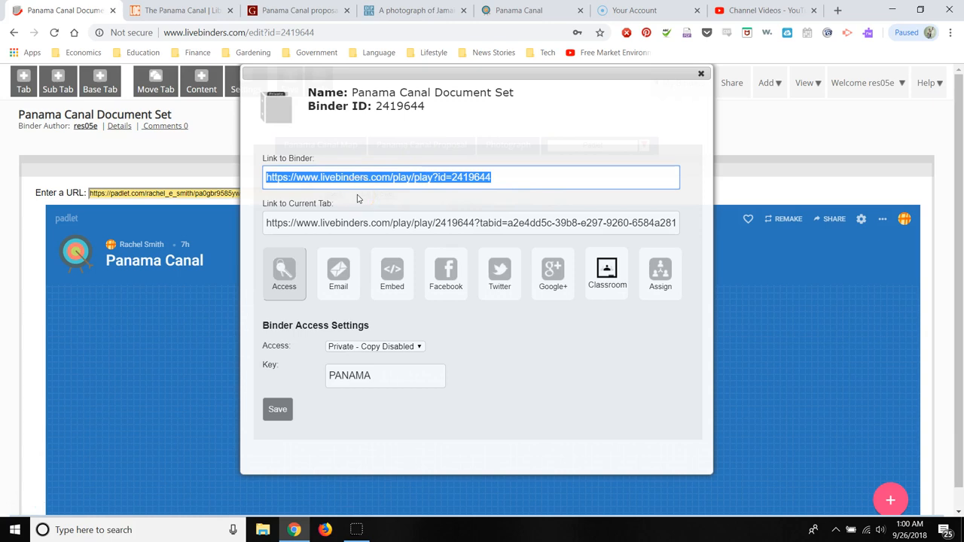
click(277, 409)
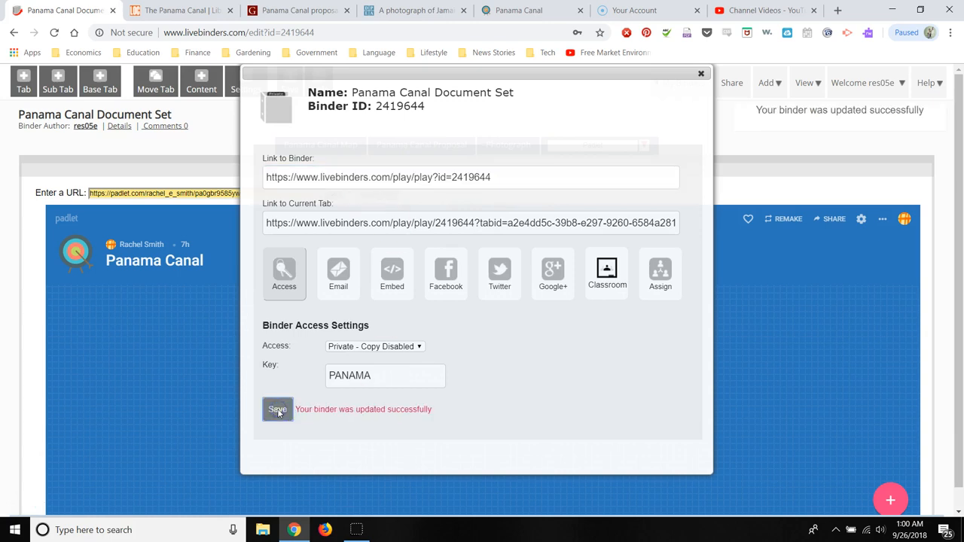